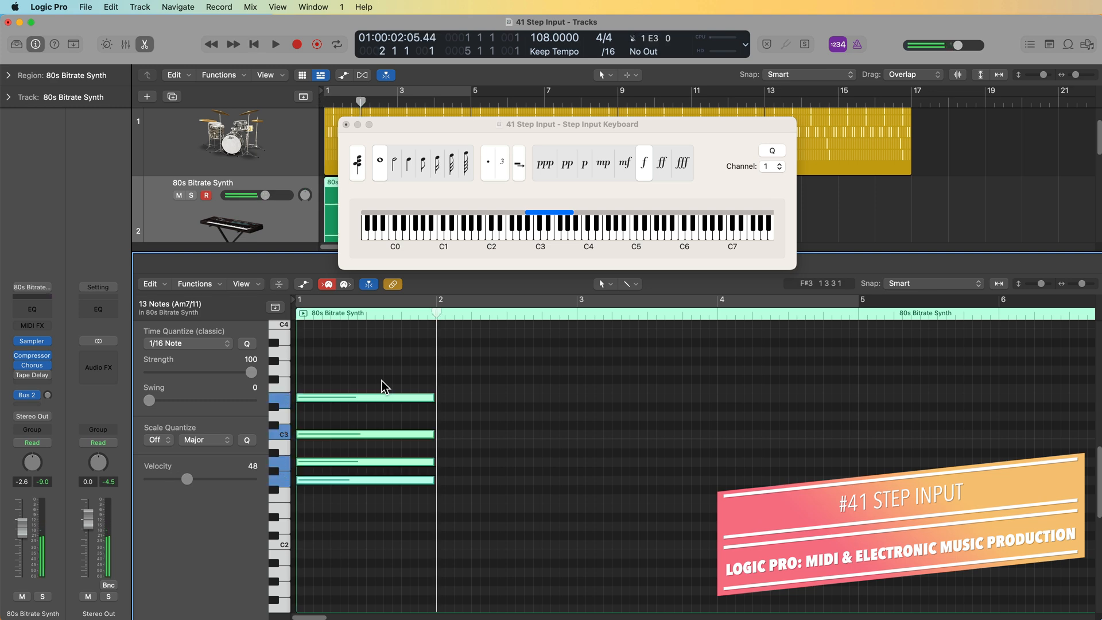
# Show the Musical Typing keyboard and move its window up toward the tracks.
pyautogui.click(397, 163)
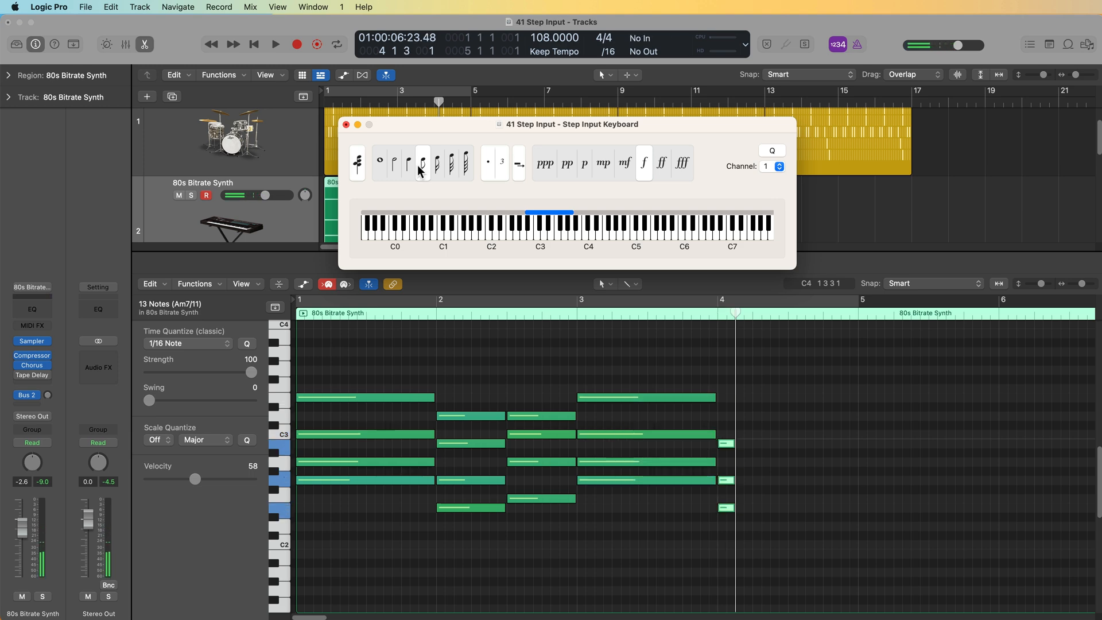
pyautogui.click(487, 163)
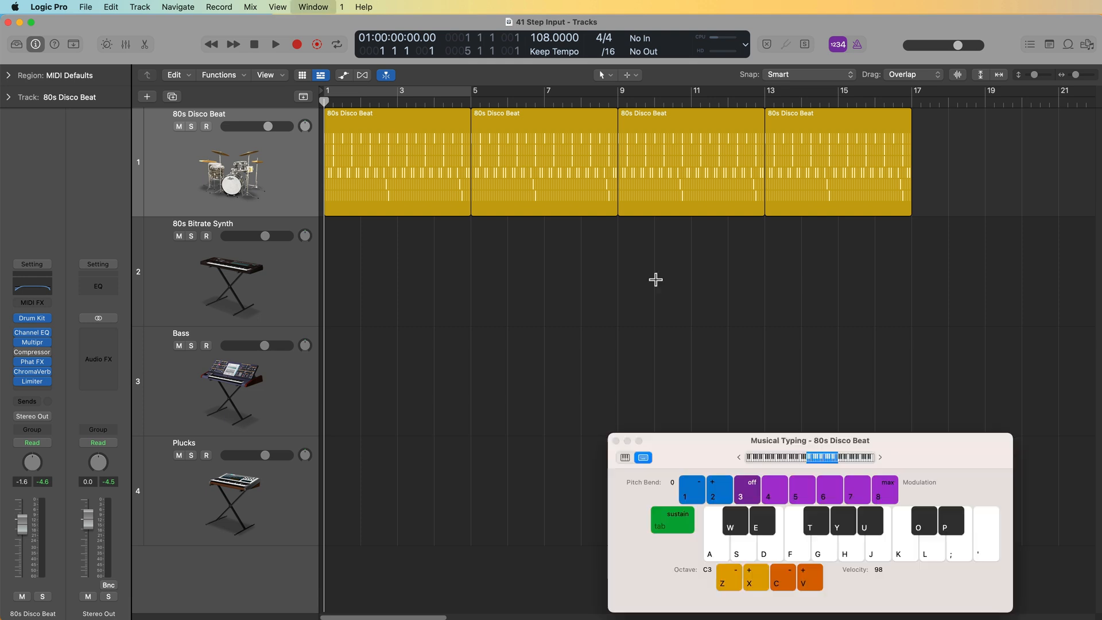
pyautogui.moveTo(809, 440); pyautogui.dragTo(760, 304)
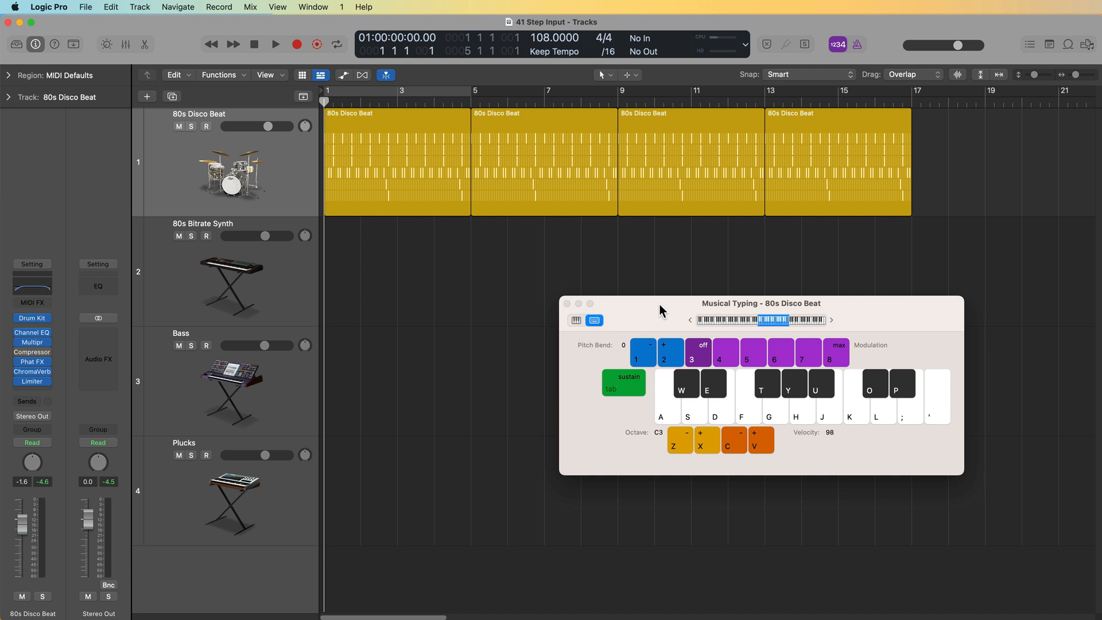
pyautogui.click(567, 303)
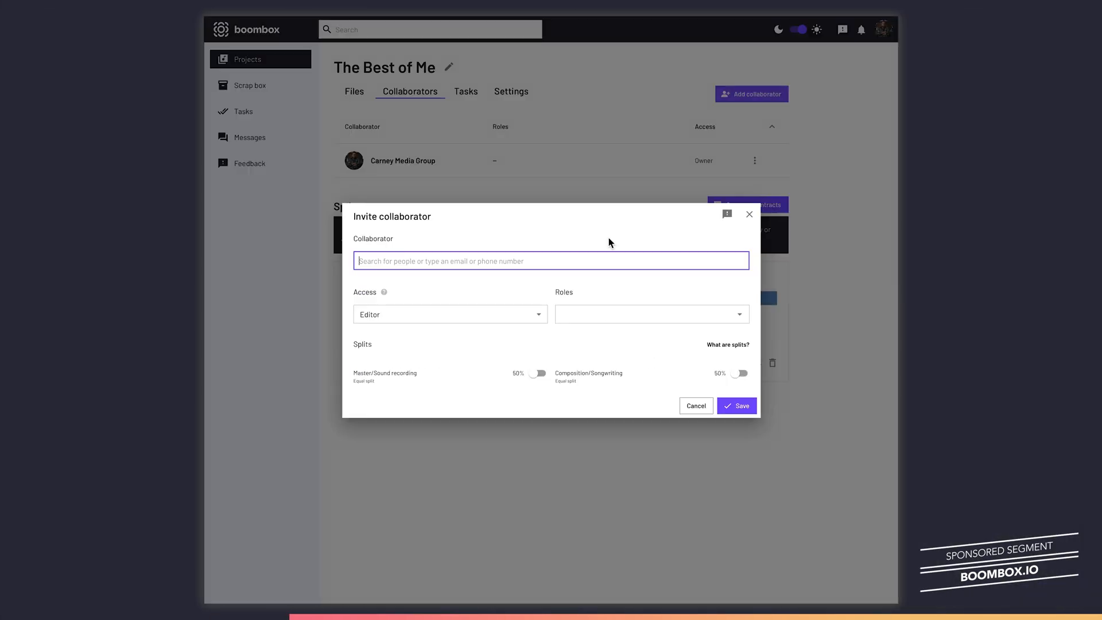
# Edit the producer collaborator and switch its Access level between Viewer and Admin.
pyautogui.click(736, 405)
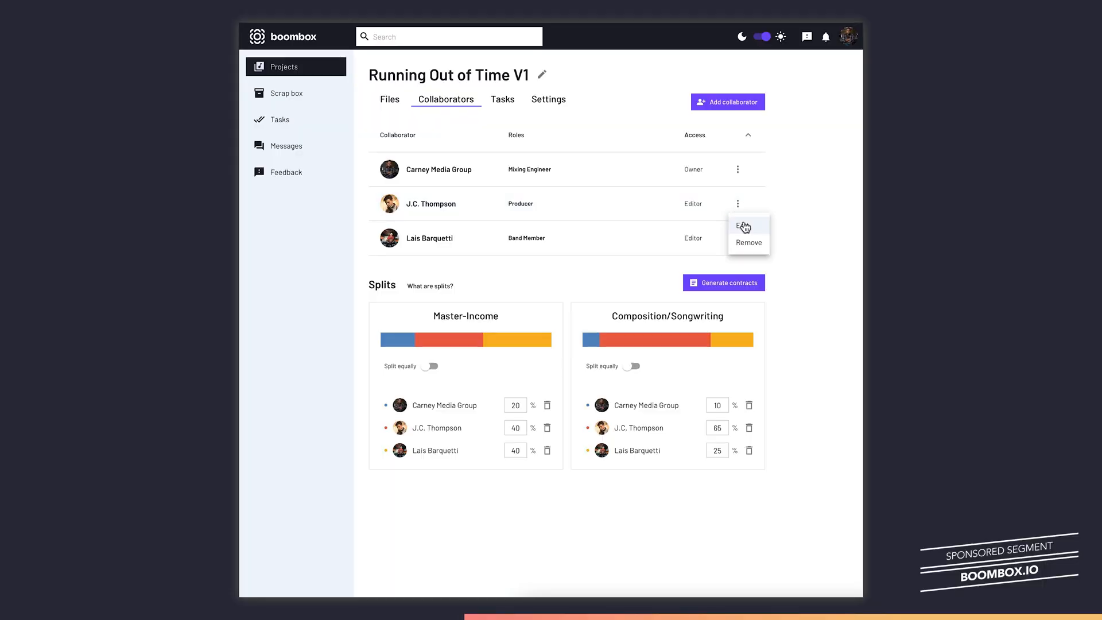
pyautogui.click(741, 227)
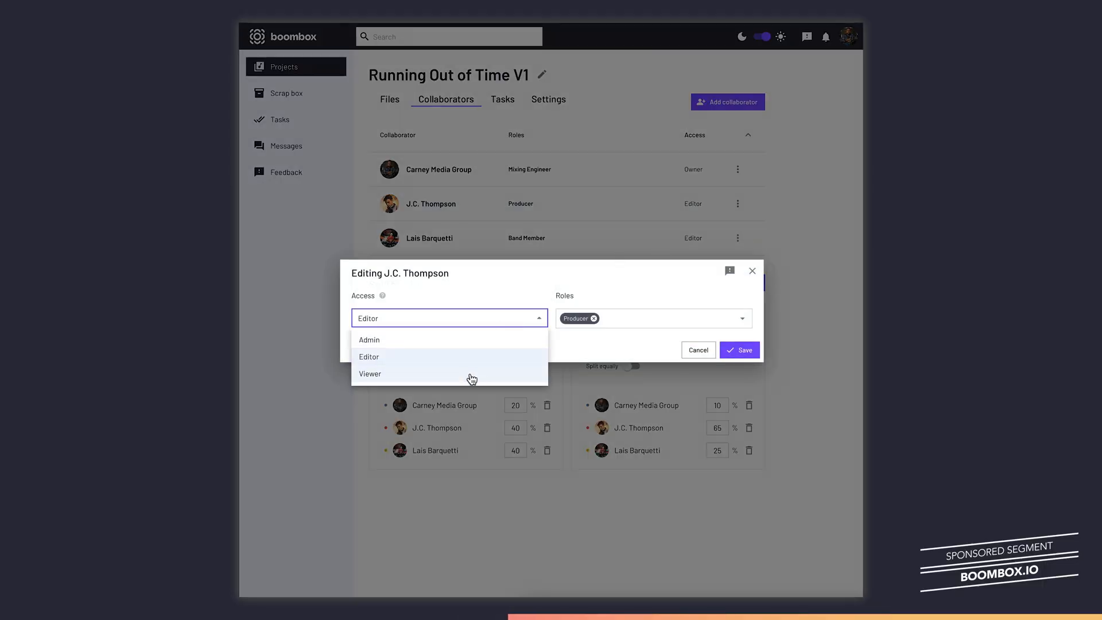
pyautogui.click(370, 374)
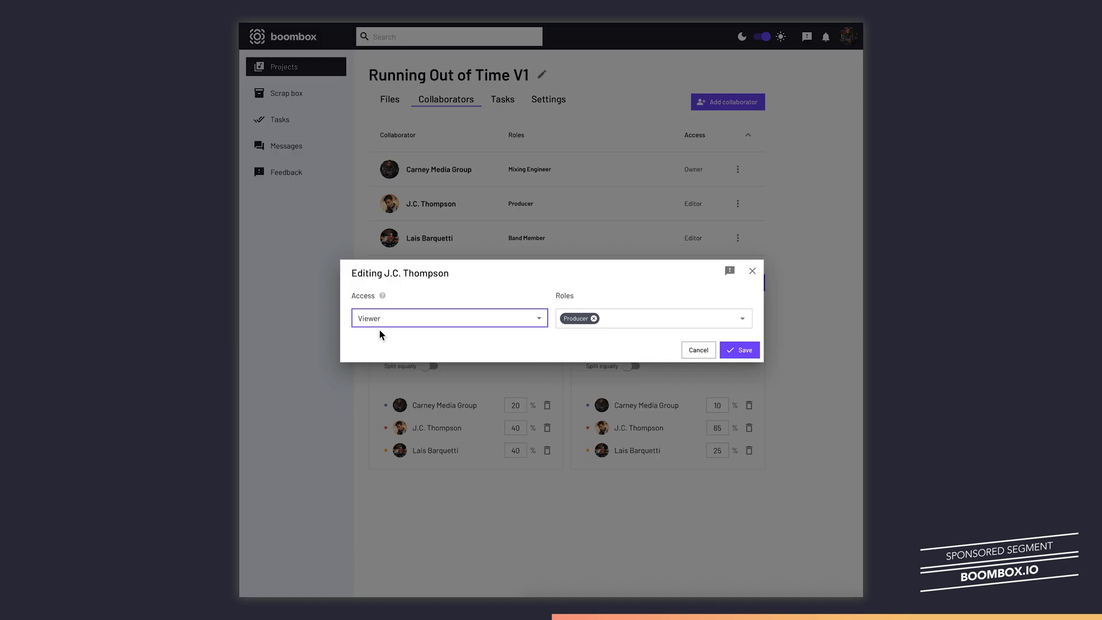
pyautogui.click(450, 318)
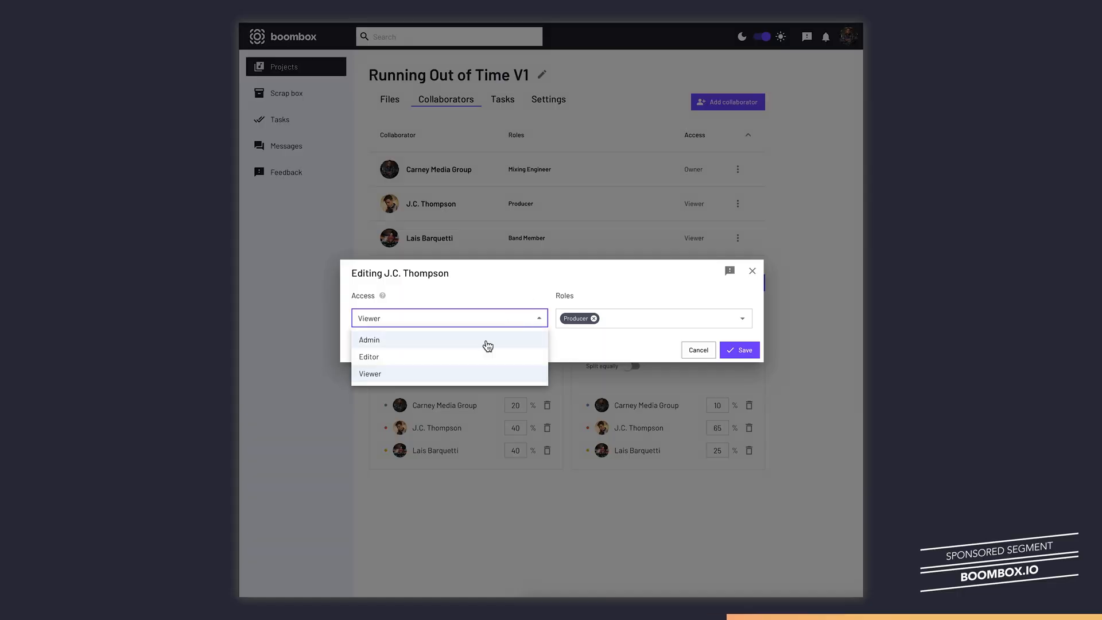
pyautogui.click(369, 357)
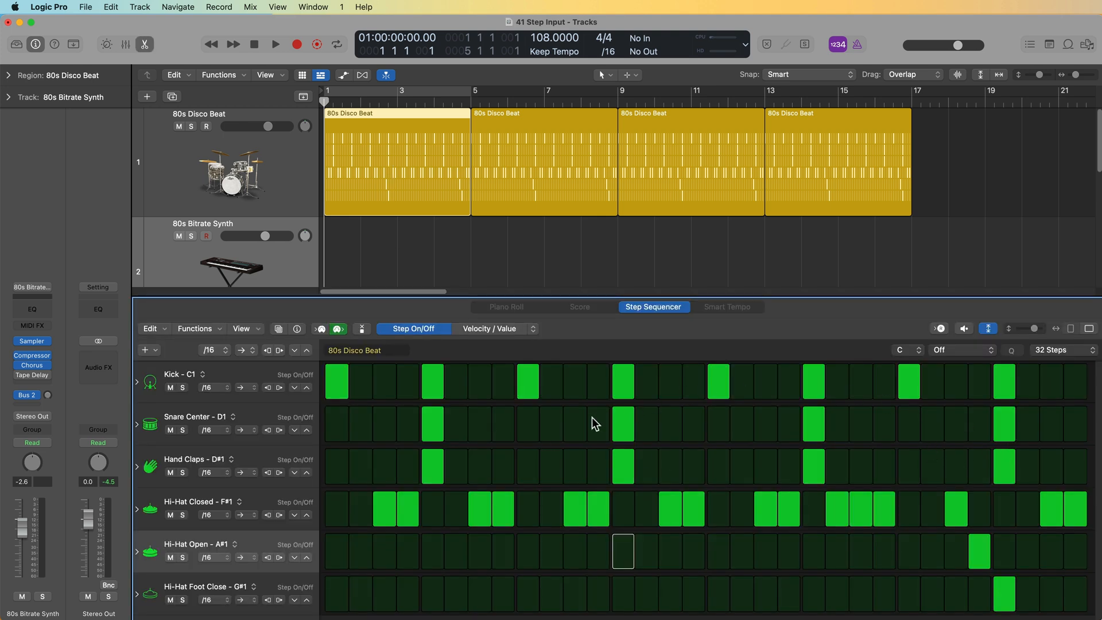
pyautogui.moveTo(868, 470)
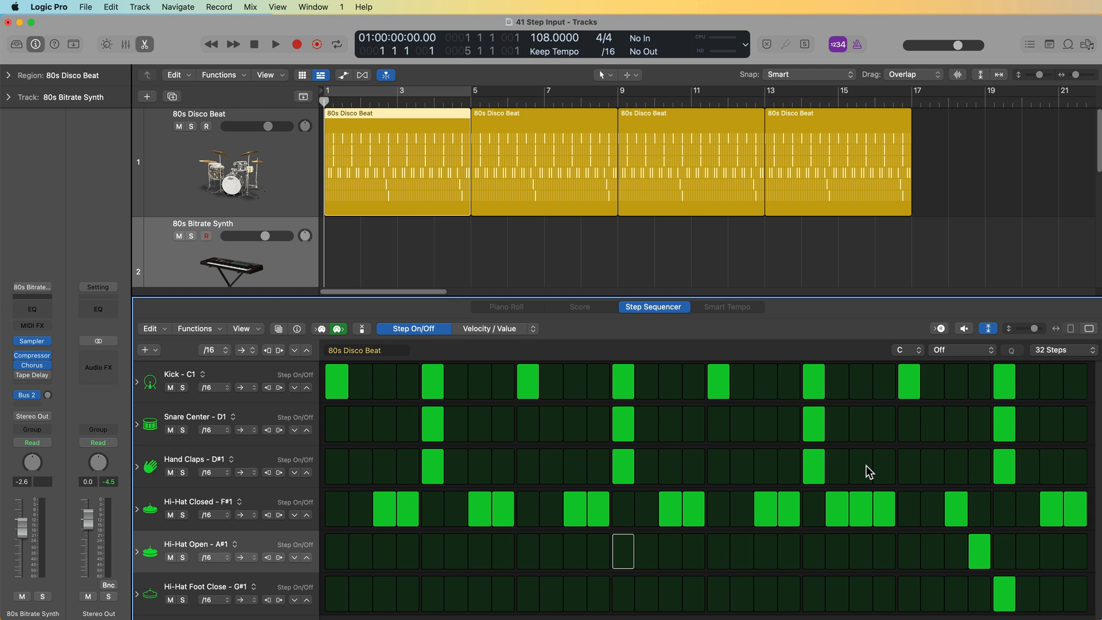
pyautogui.moveTo(754, 527)
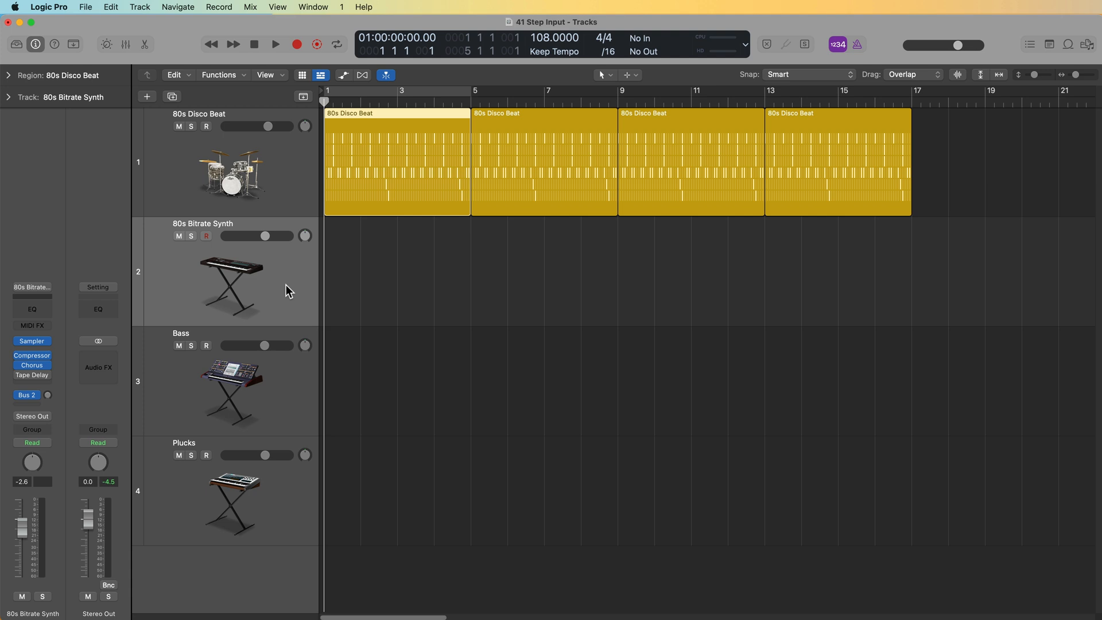
pyautogui.moveTo(180, 249)
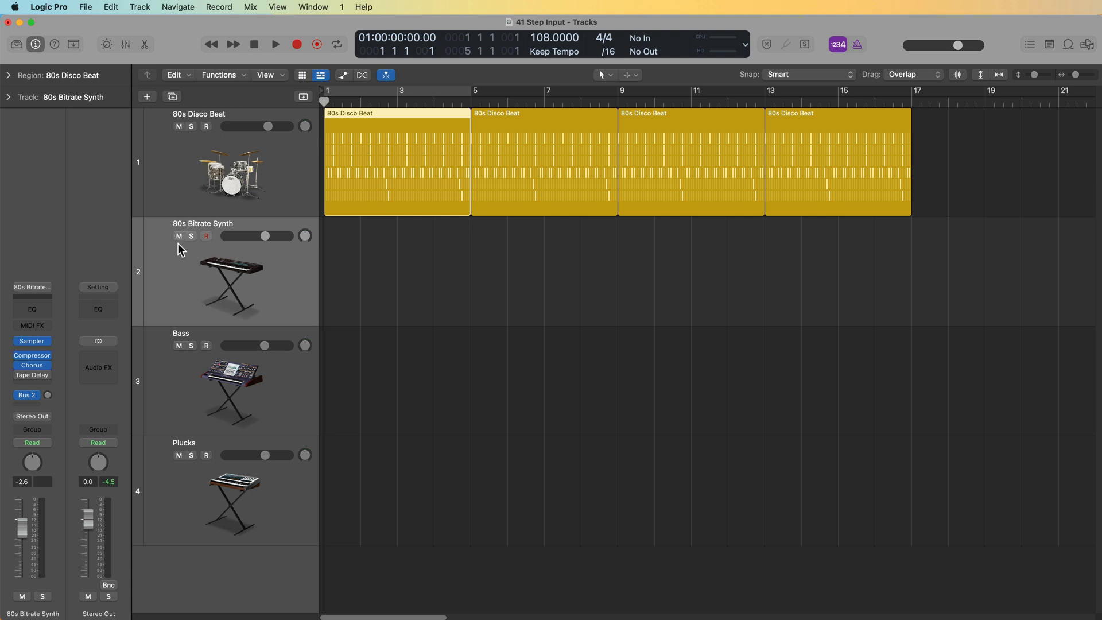
pyautogui.moveTo(226, 234)
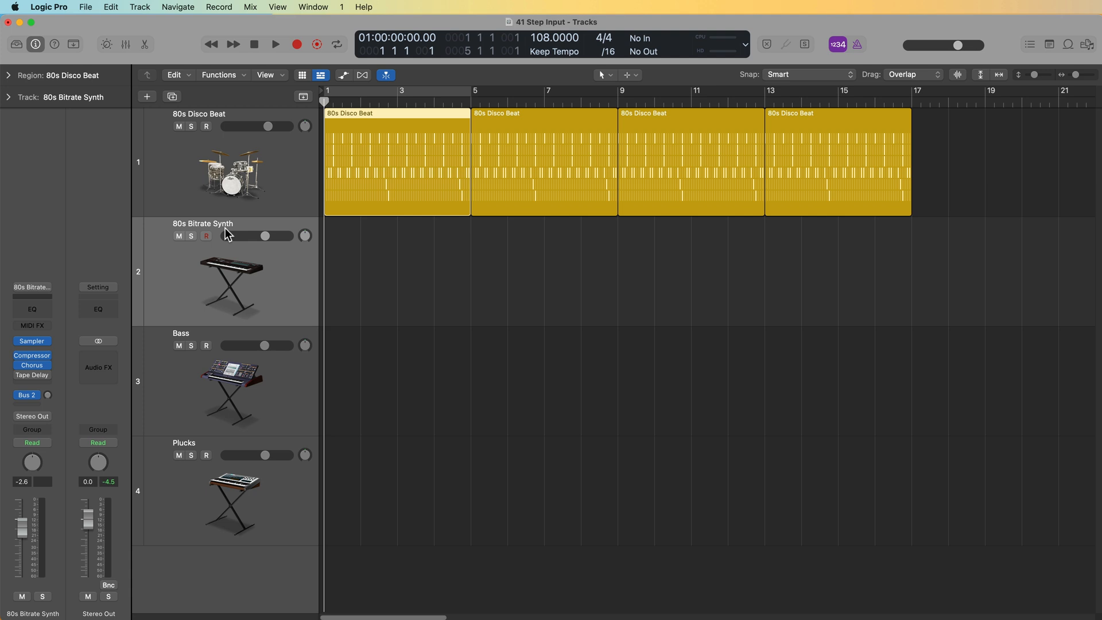
# Create a MIDI region on the synth track, extend it to bar 9, and open it in the Piano Roll.
pyautogui.rightClick(336, 253)
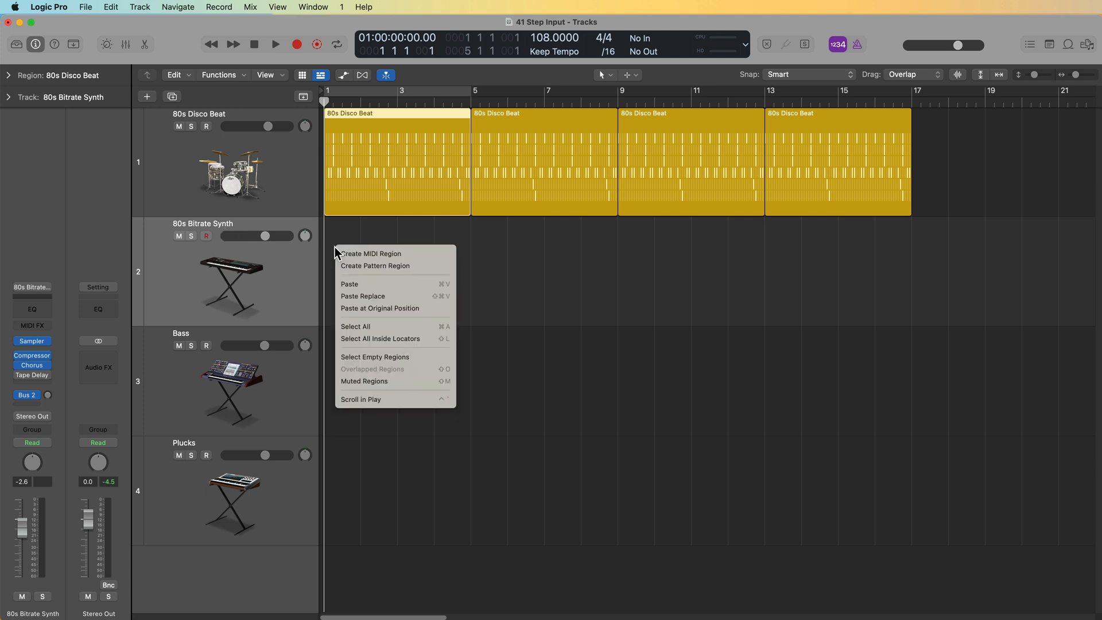
pyautogui.moveTo(415, 256)
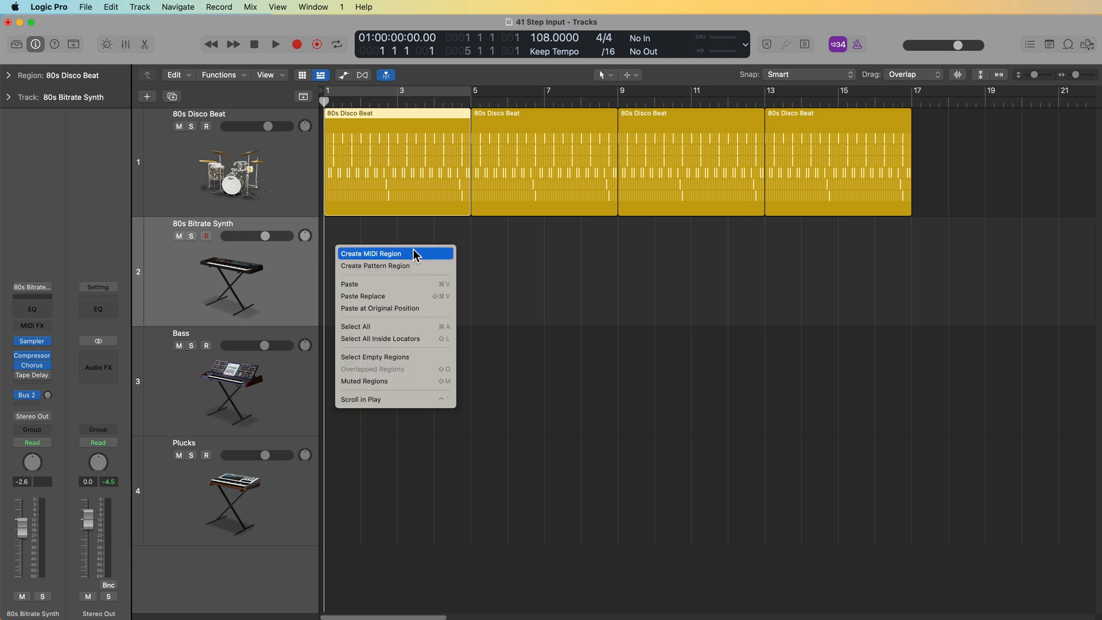
pyautogui.click(371, 253)
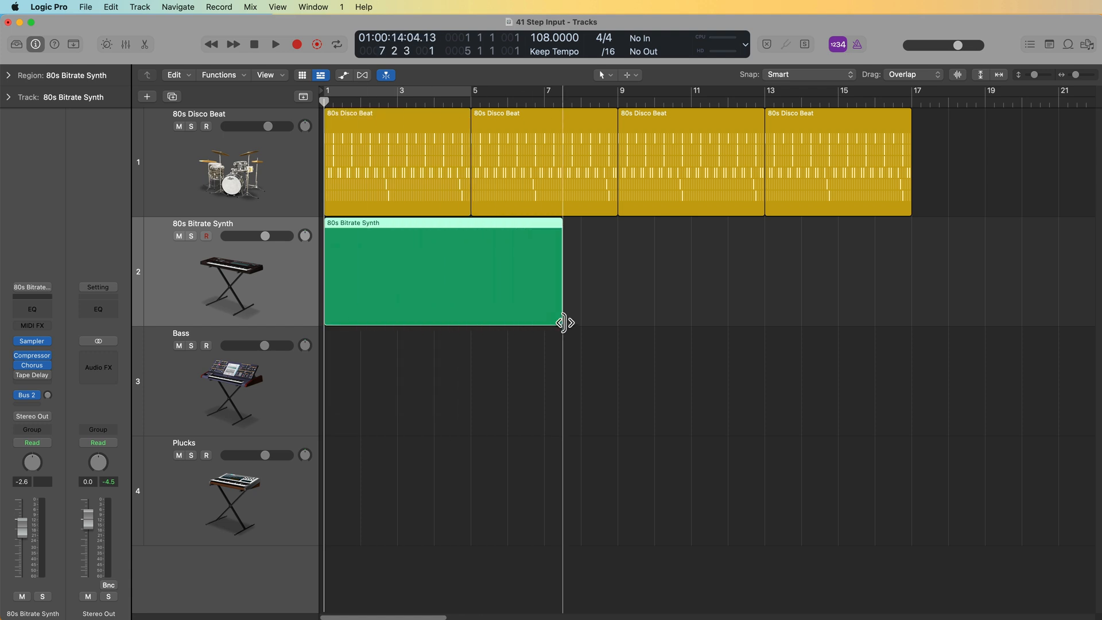
pyautogui.moveTo(563, 322); pyautogui.dragTo(617, 322)
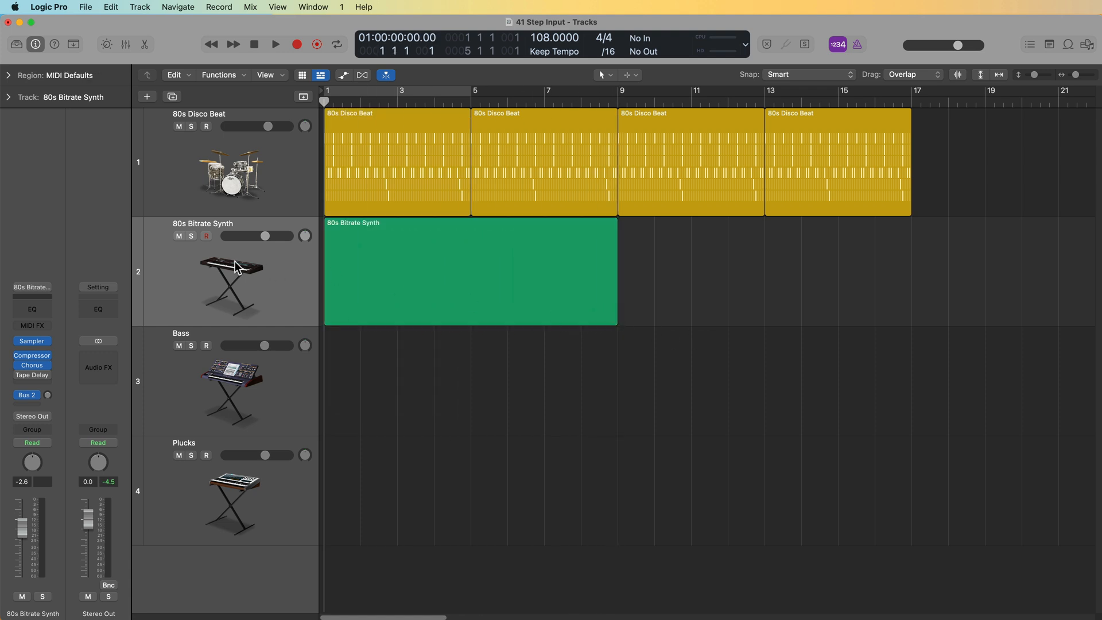
pyautogui.doubleClick(471, 270)
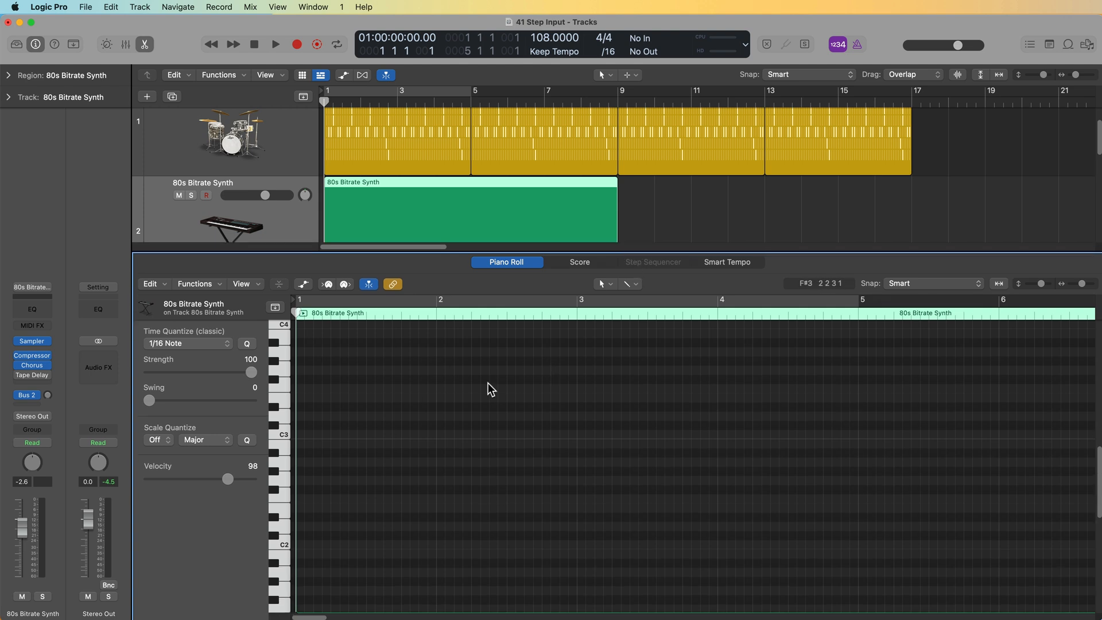
# Choose the Pencil Tool in the Piano Roll and enable MIDI In step input.
pyautogui.click(636, 284)
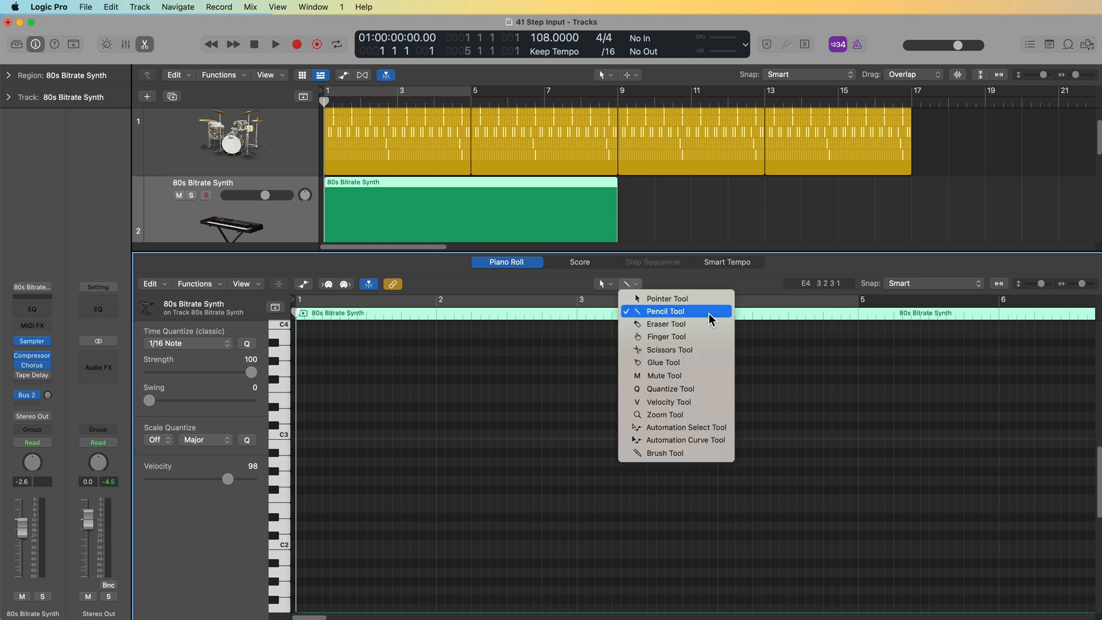
pyautogui.click(664, 311)
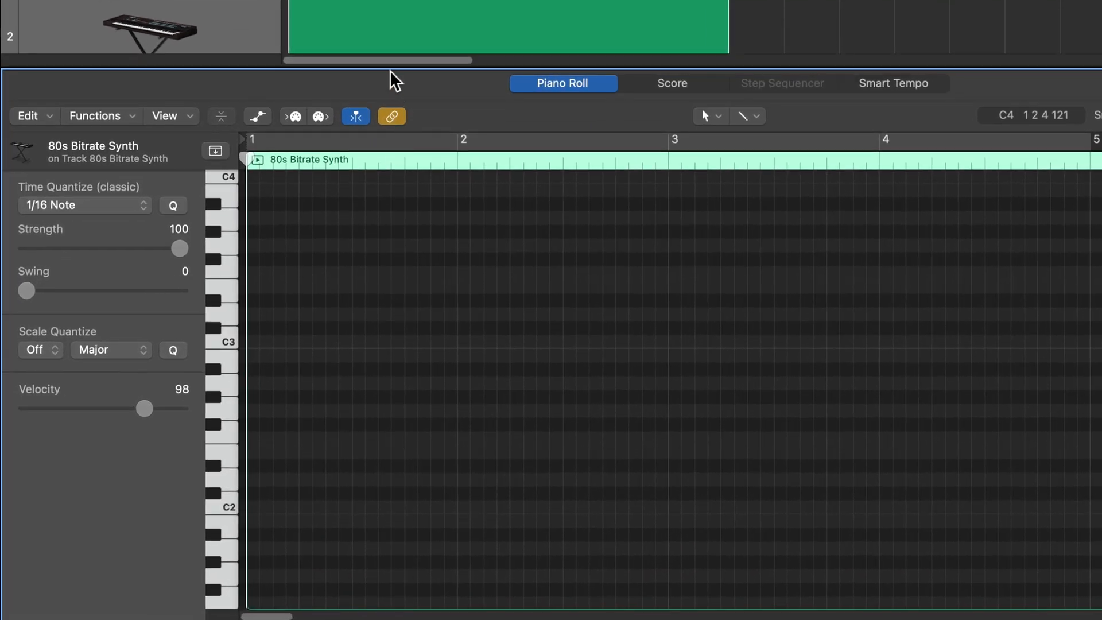
pyautogui.click(317, 117)
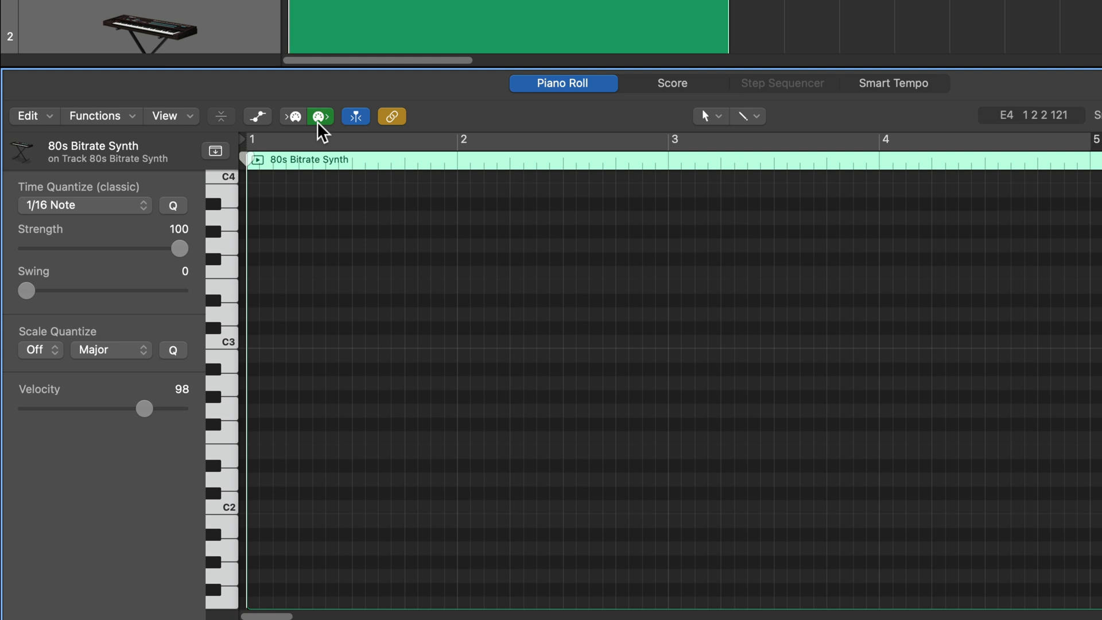
pyautogui.click(292, 116)
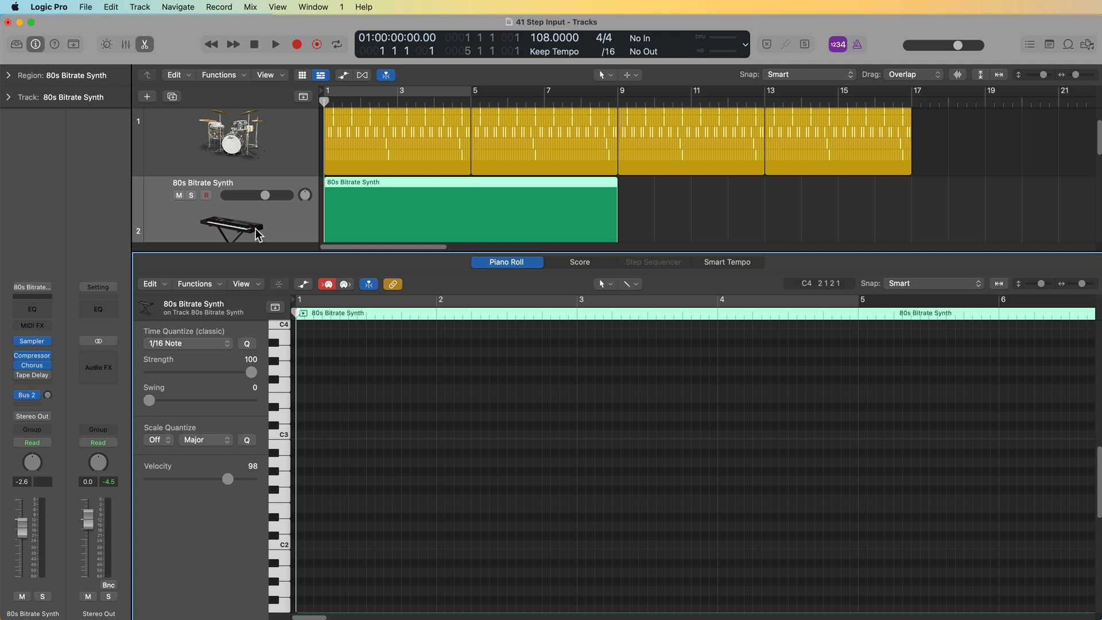
pyautogui.moveTo(480, 204)
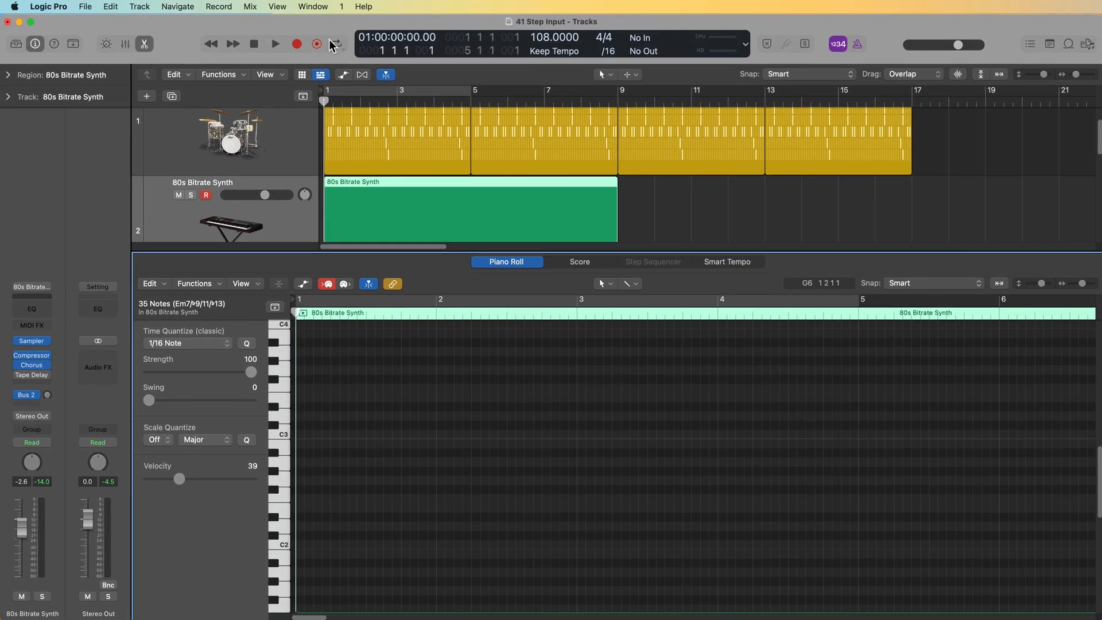
# Show the Step Input Keyboard from the Window menu and move it up and left.
pyautogui.click(311, 6)
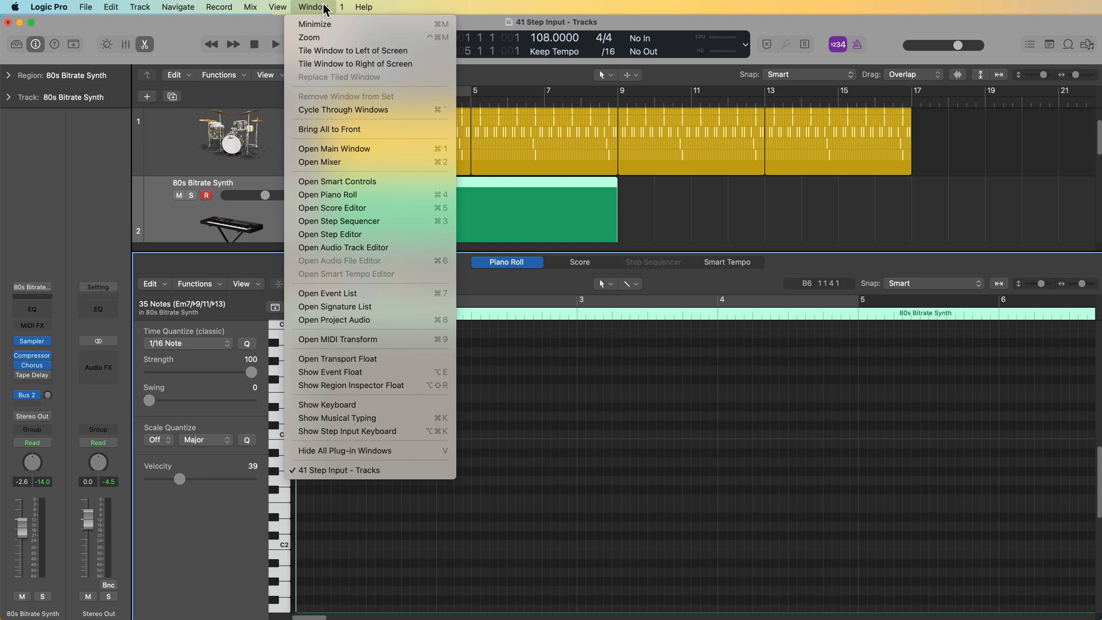
pyautogui.moveTo(373, 435)
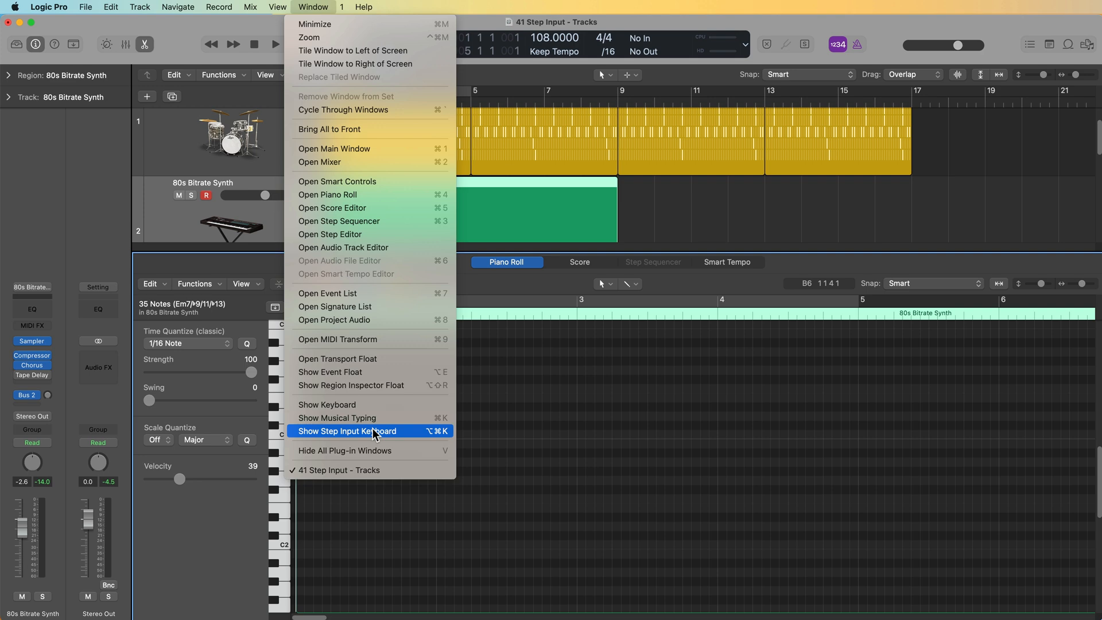
pyautogui.moveTo(411, 435)
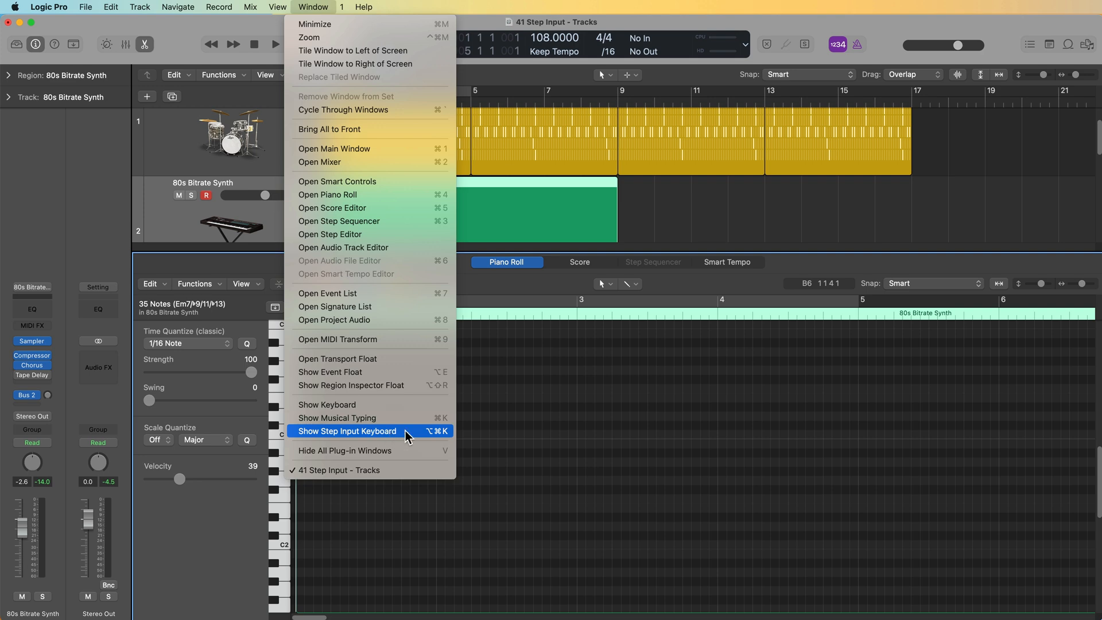
pyautogui.click(348, 431)
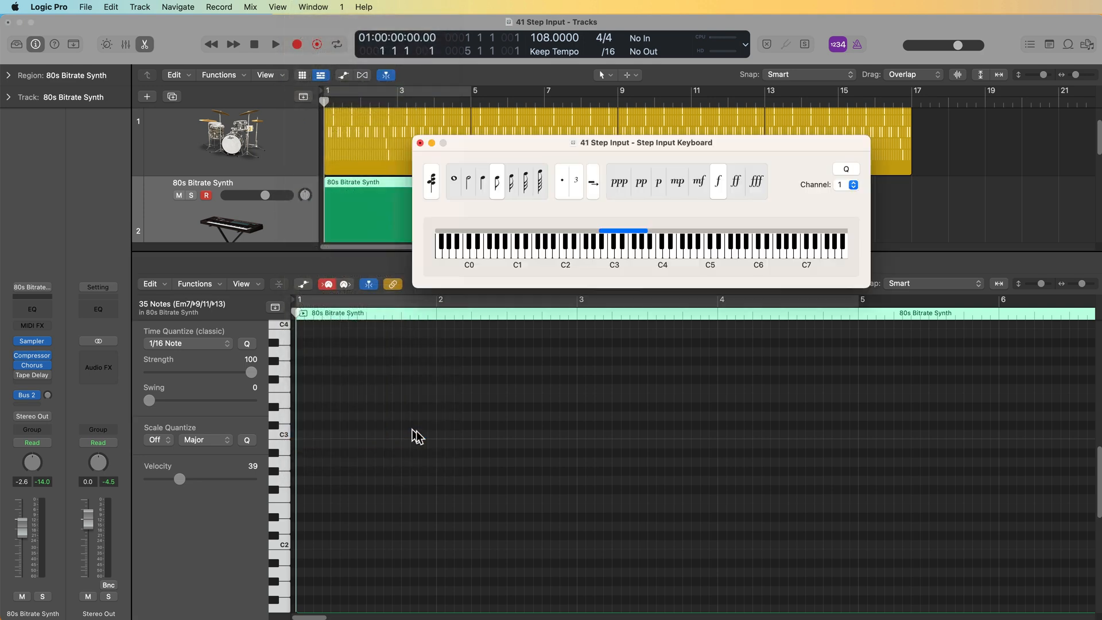
pyautogui.moveTo(644, 142); pyautogui.dragTo(570, 124)
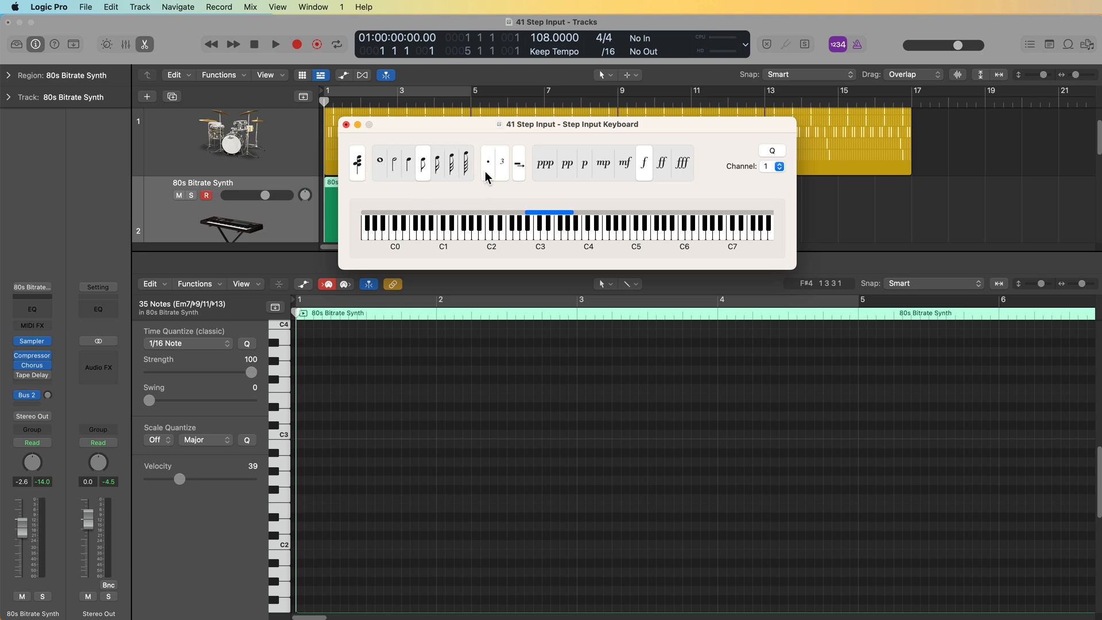
pyautogui.moveTo(505, 172)
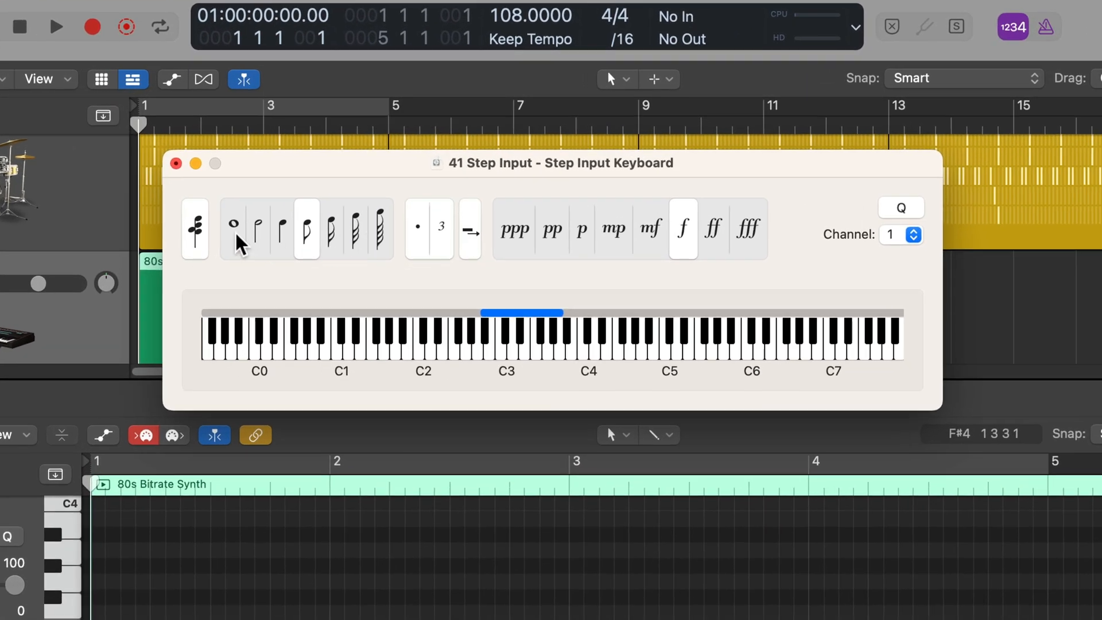
# Cycle through whole, half, quarter, sixteenth and shorter note lengths in the Step Input Keyboard.
pyautogui.click(234, 225)
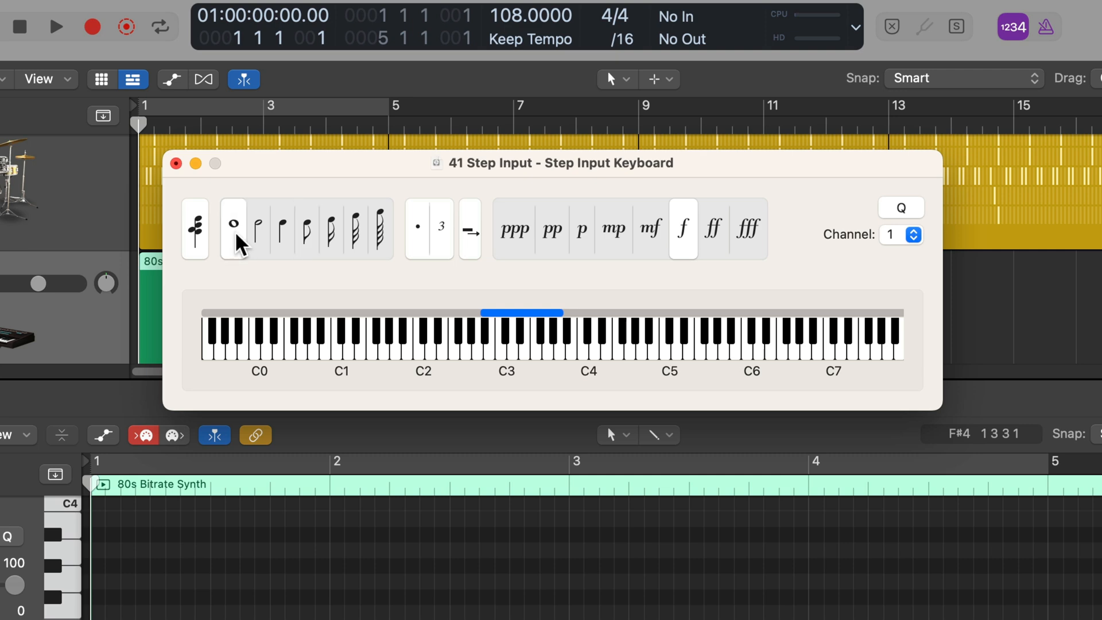
pyautogui.click(257, 229)
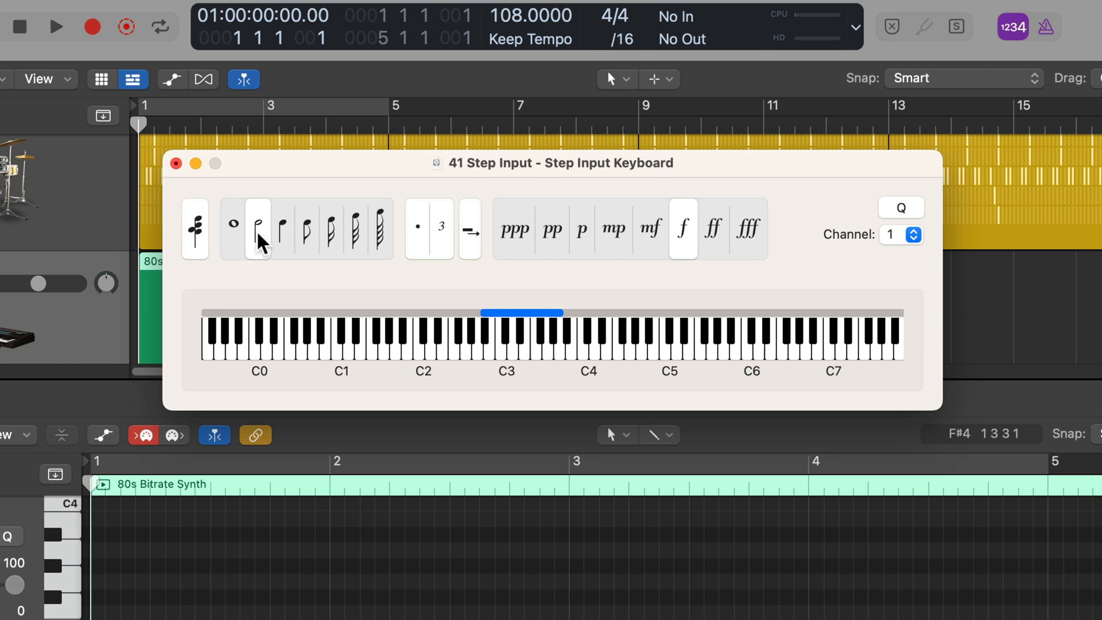
pyautogui.click(282, 228)
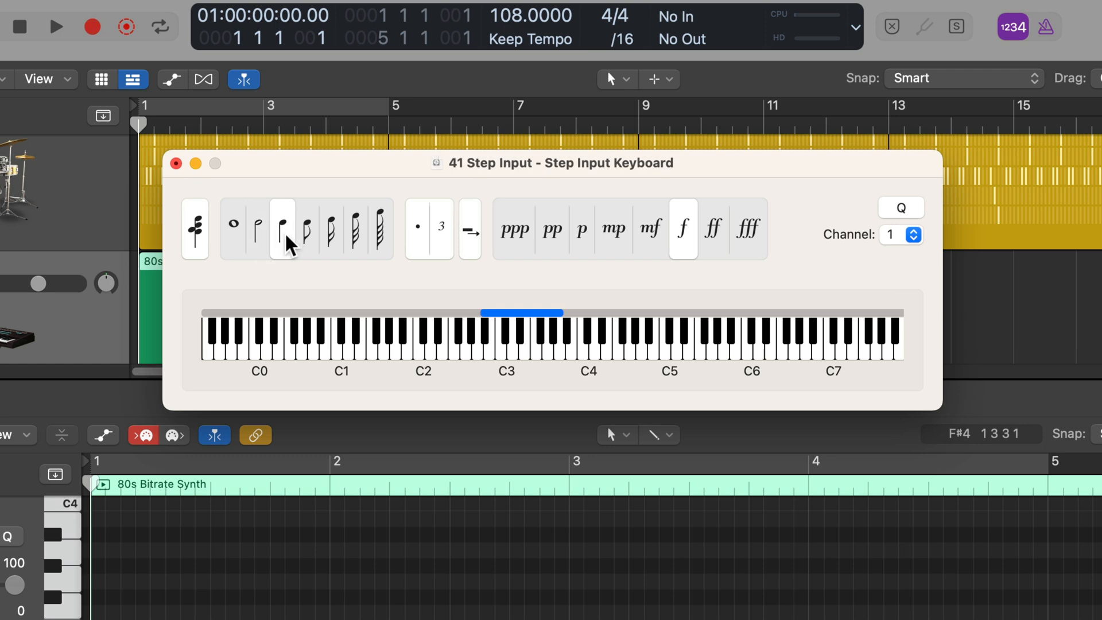
pyautogui.click(331, 229)
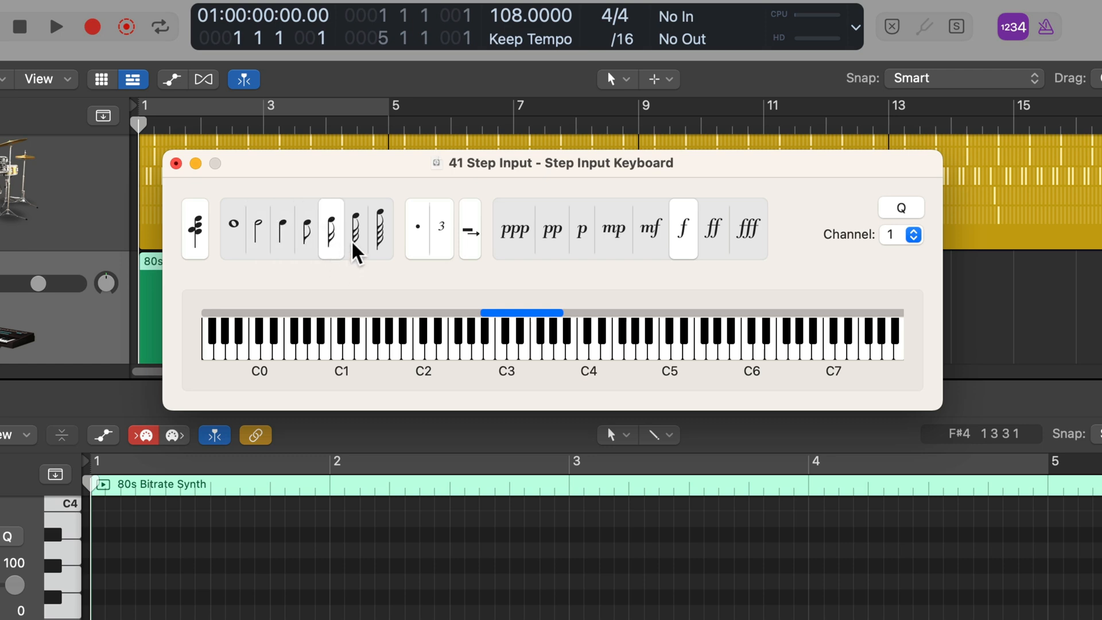
pyautogui.click(379, 231)
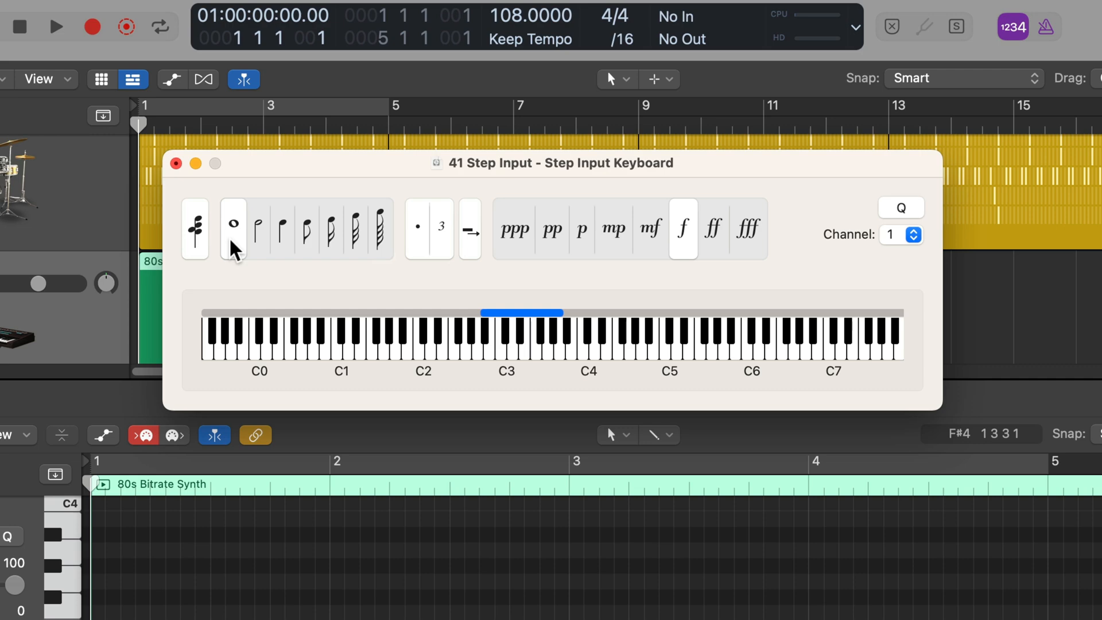
pyautogui.moveTo(231, 259)
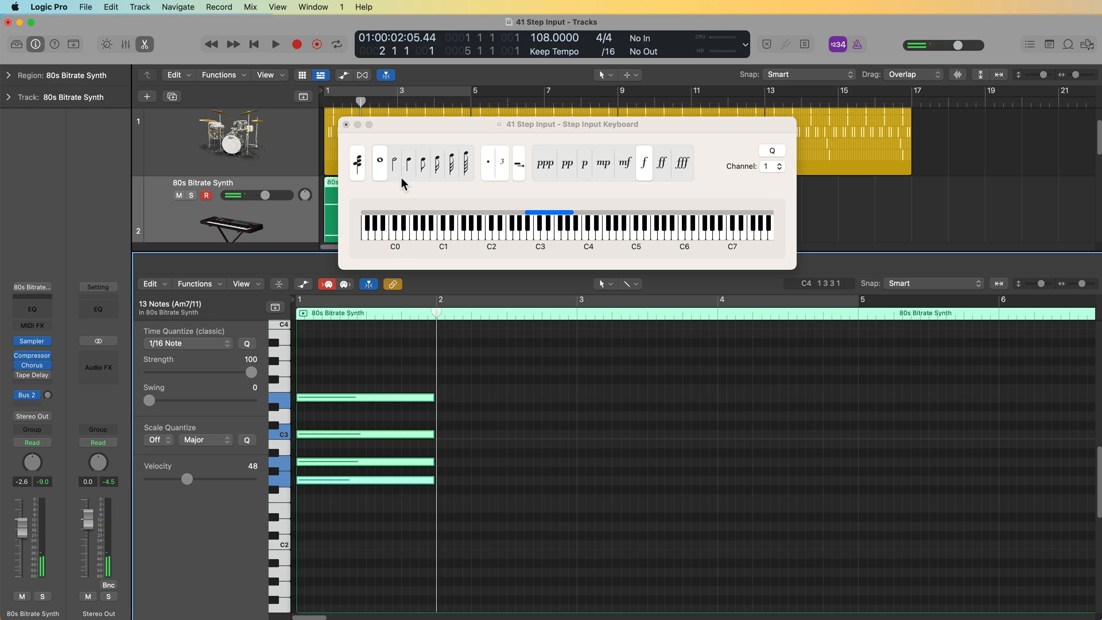
# Switch note lengths and the dotted setting while entering chords through bar 4, ending on eighth notes.
pyautogui.click(395, 163)
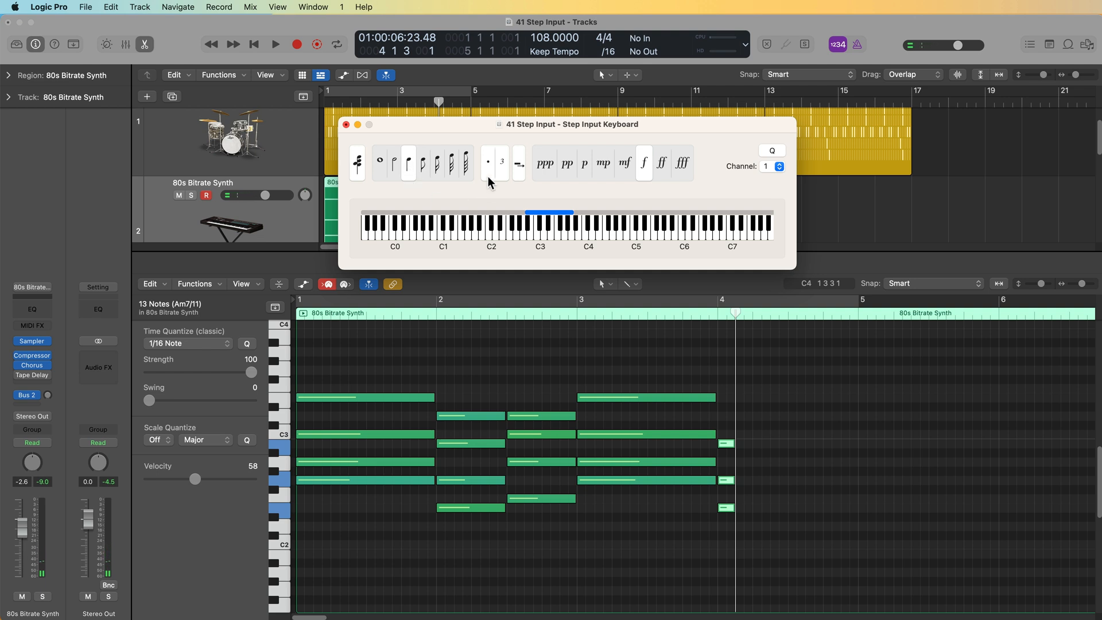
pyautogui.click(488, 162)
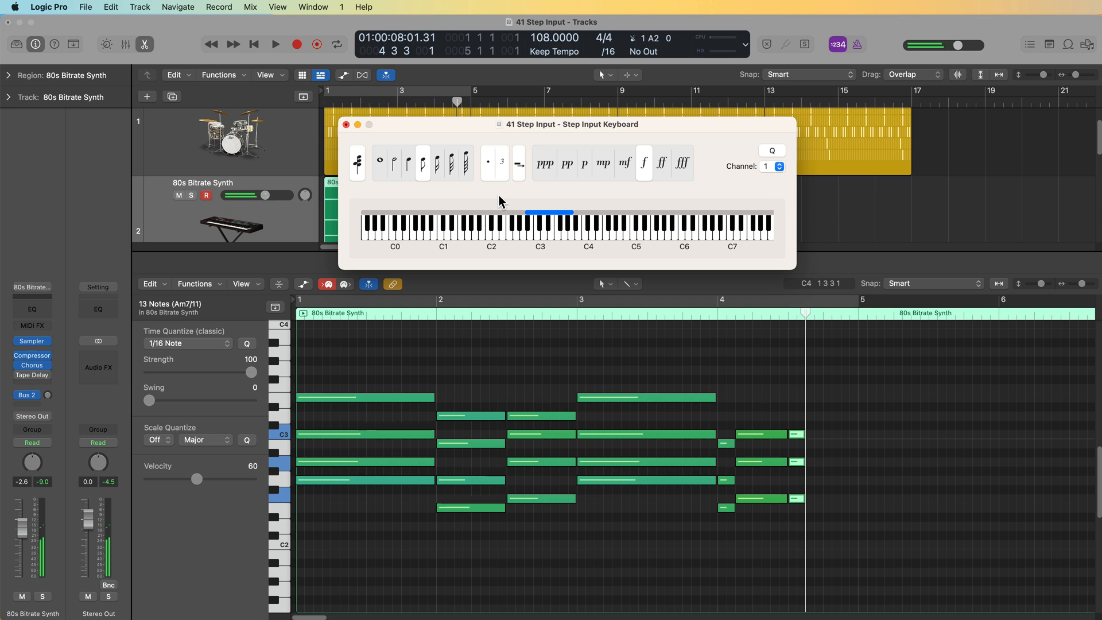
pyautogui.click(487, 163)
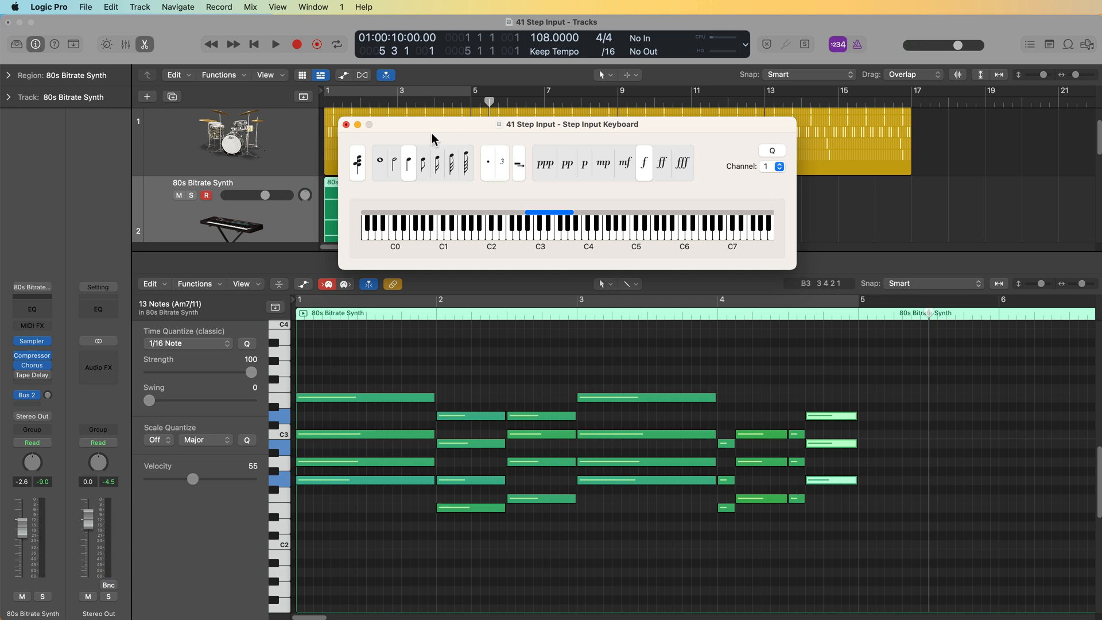
pyautogui.moveTo(614, 128)
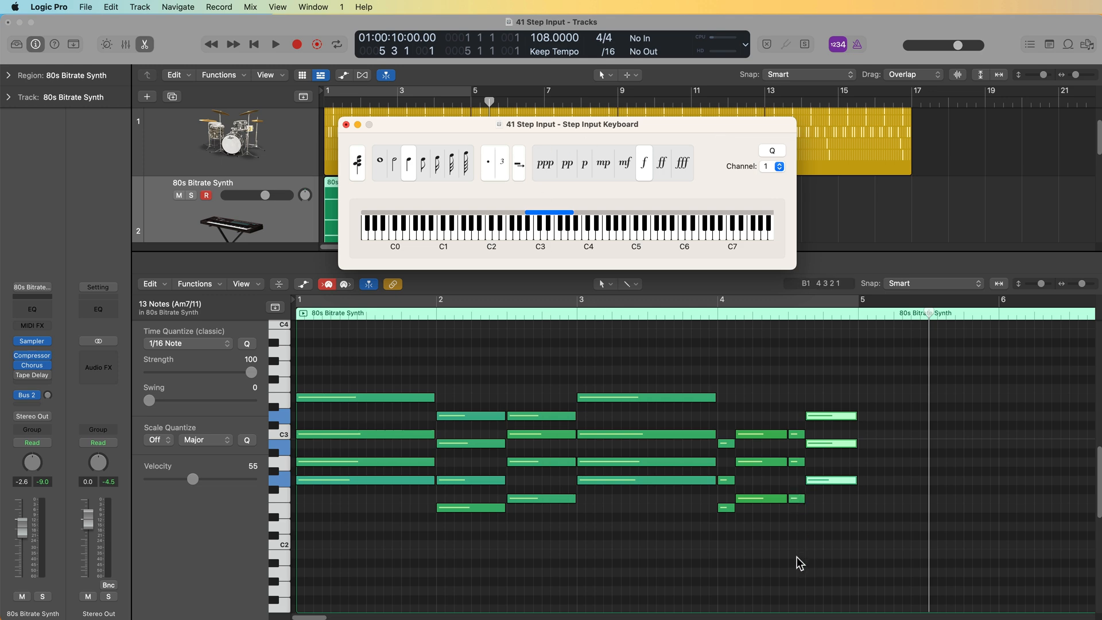
pyautogui.click(423, 163)
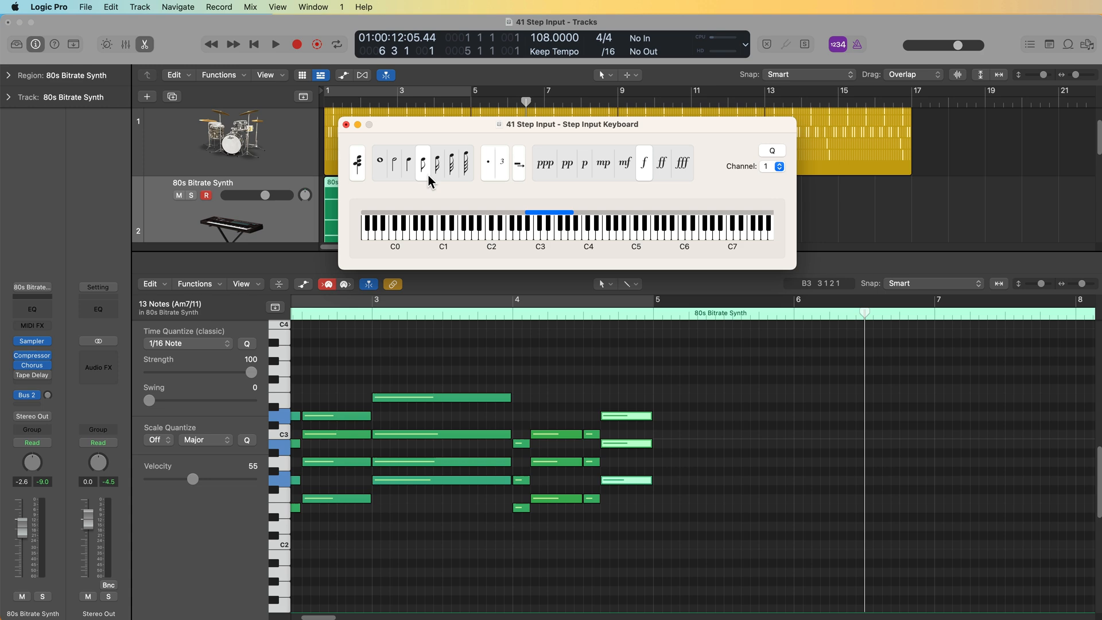
pyautogui.click(347, 125)
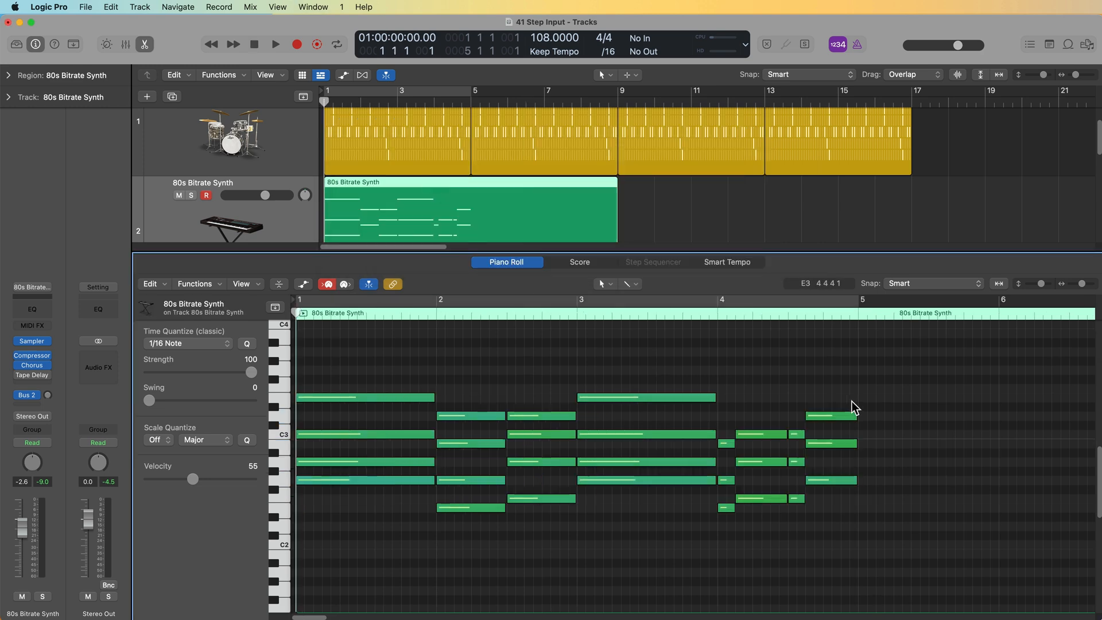
# Close the Piano Roll so the synth region can be looped through bar 16.
pyautogui.click(276, 43)
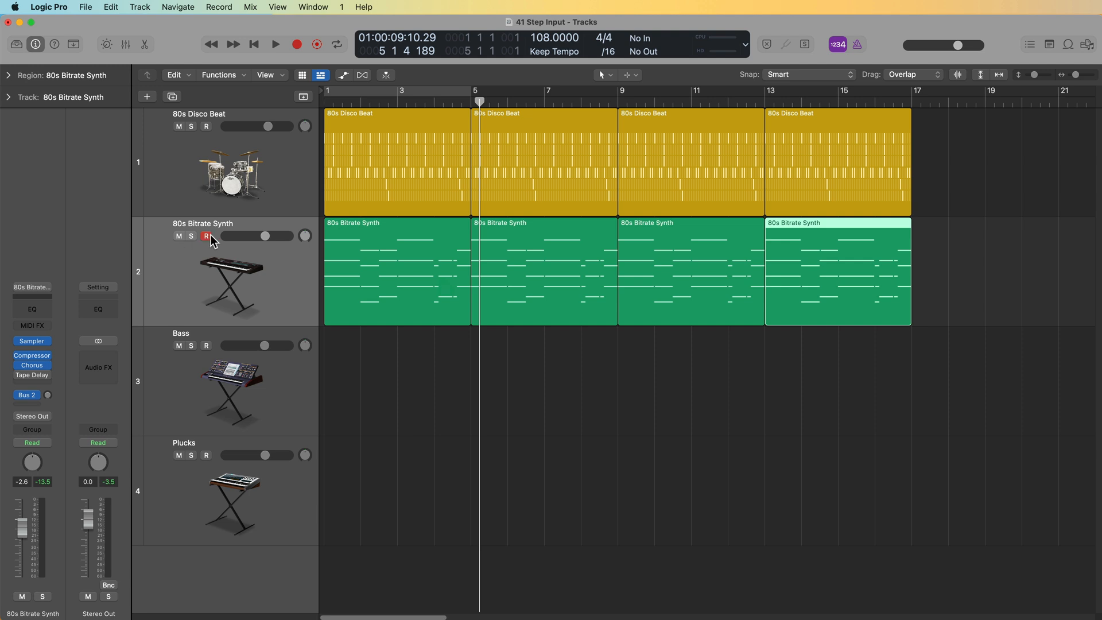
# Create an empty MIDI region on the Bass track and move the step input window aside.
pyautogui.rightClick(337, 365)
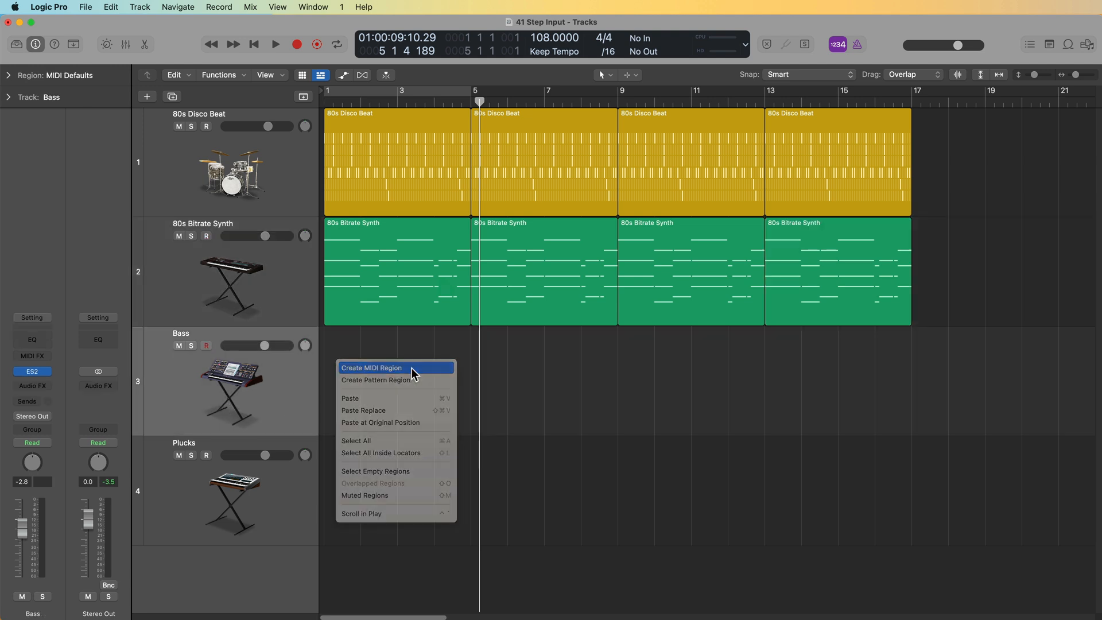
pyautogui.click(372, 367)
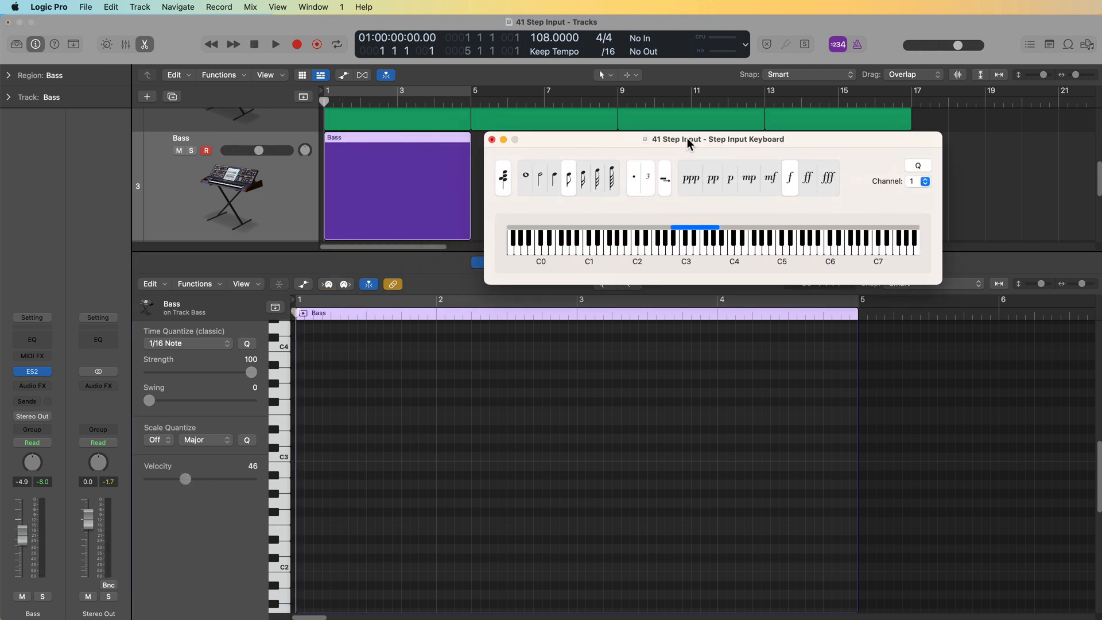
pyautogui.moveTo(688, 144); pyautogui.dragTo(717, 147)
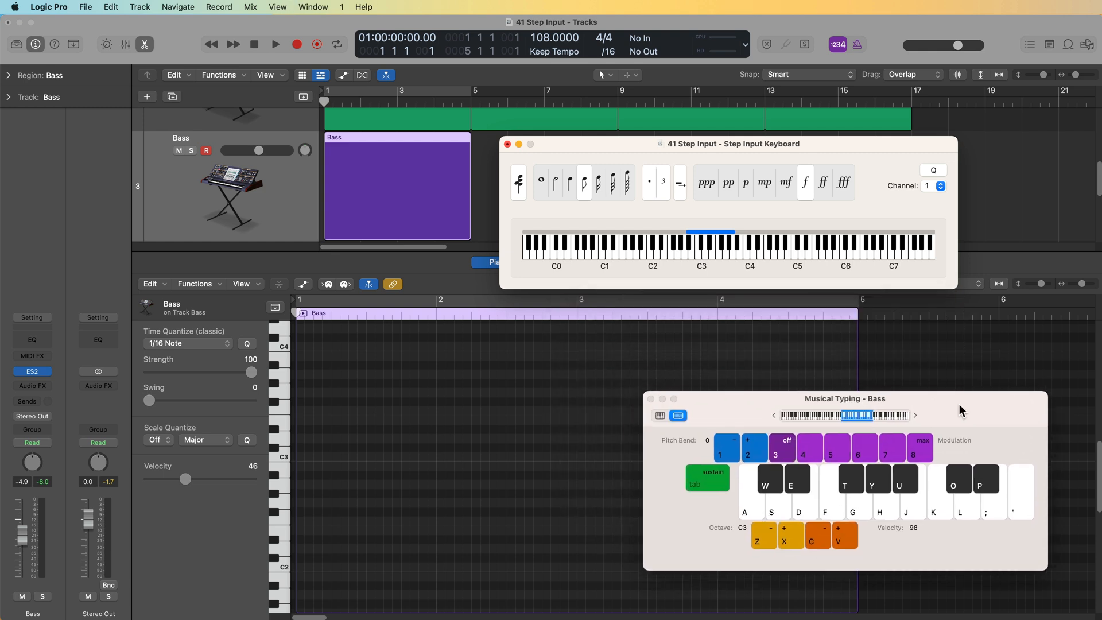
# Drop the Musical Typing keyboard to octave C1 and lower its velocity to 88.
pyautogui.moveTo(844, 398); pyautogui.dragTo(845, 266)
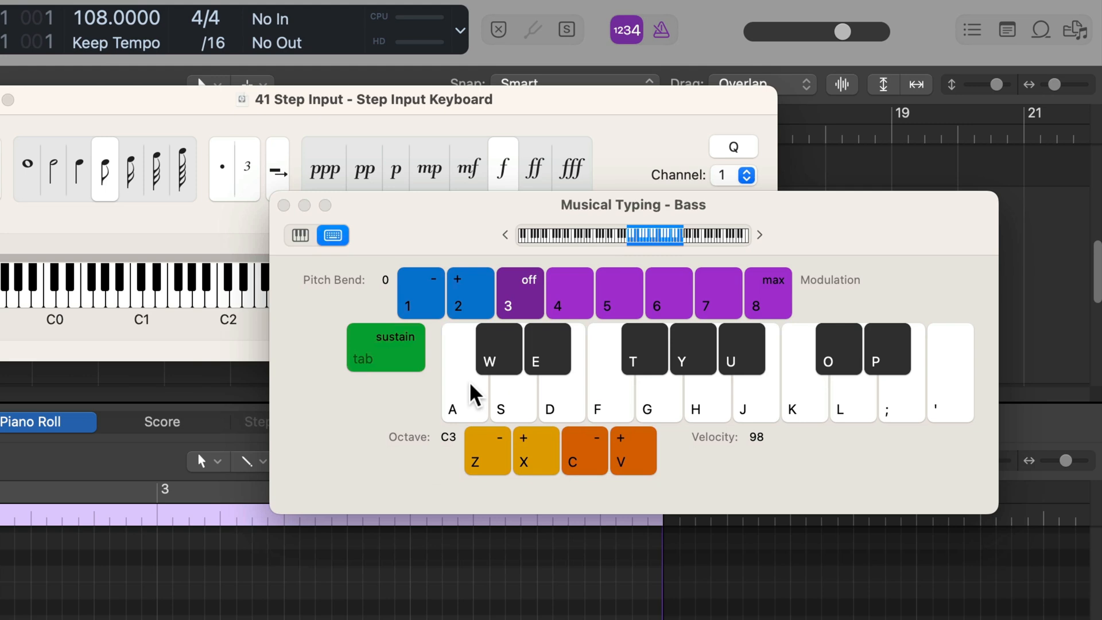
pyautogui.moveTo(798, 432)
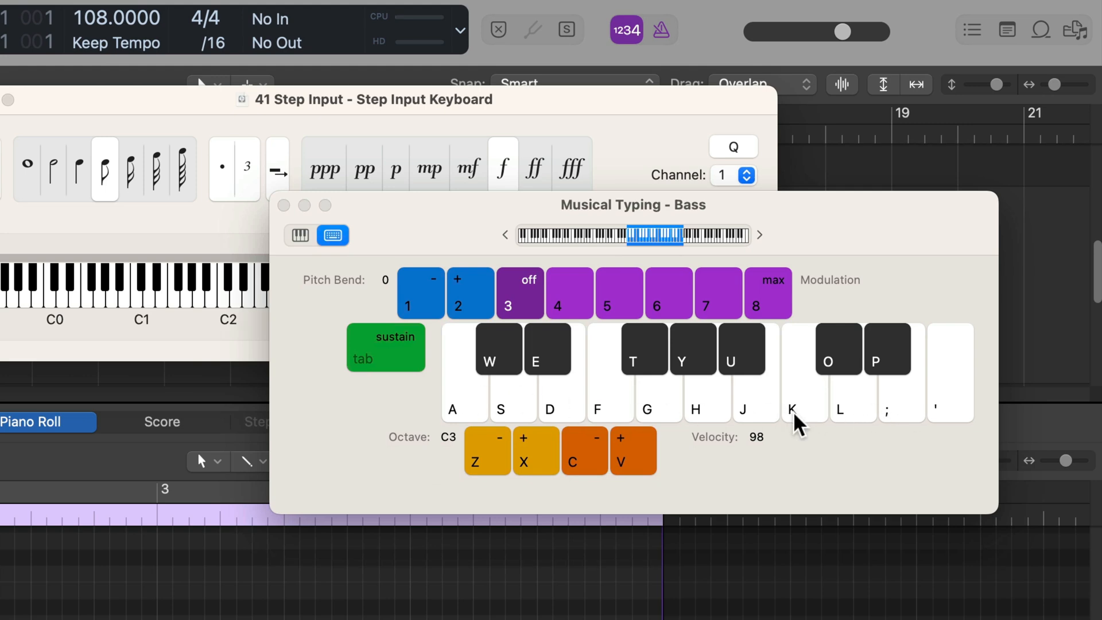
pyautogui.moveTo(714, 392)
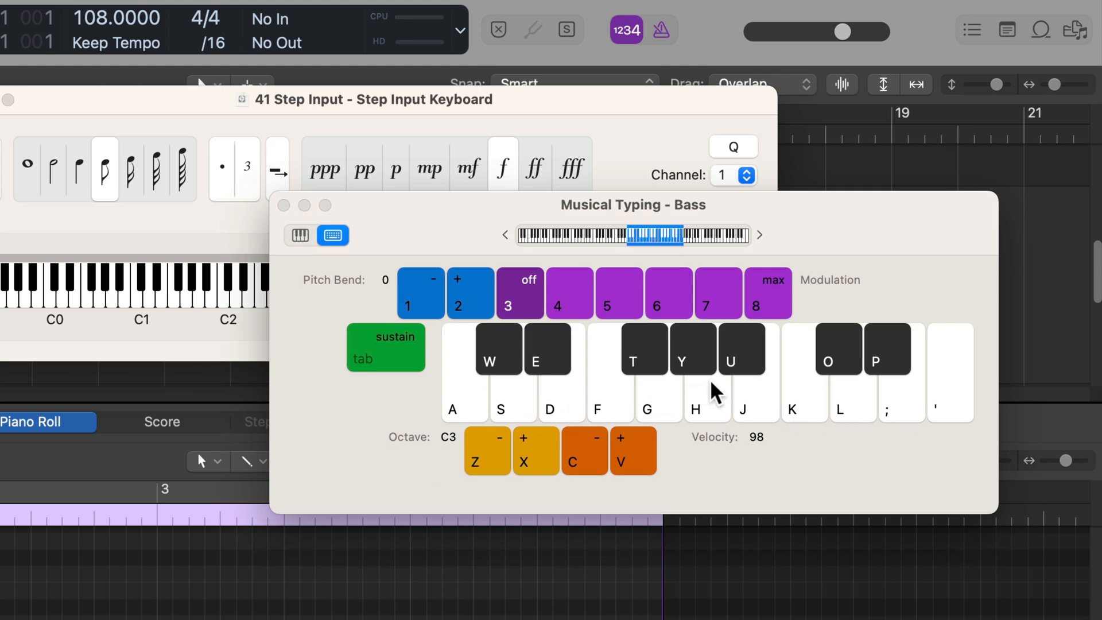
pyautogui.moveTo(869, 376)
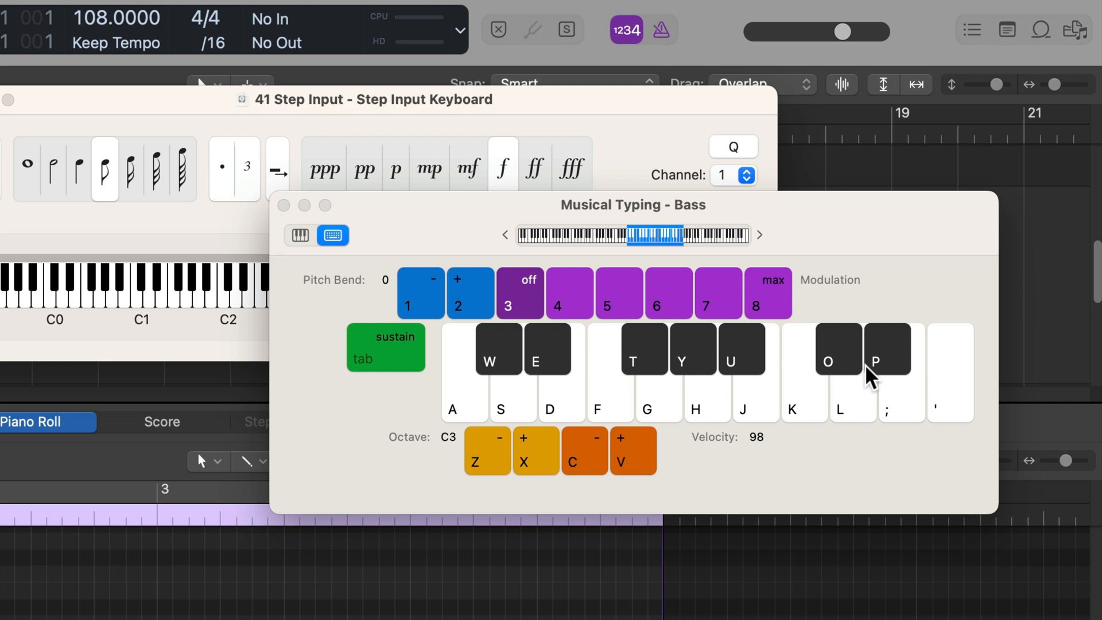
pyautogui.click(487, 450)
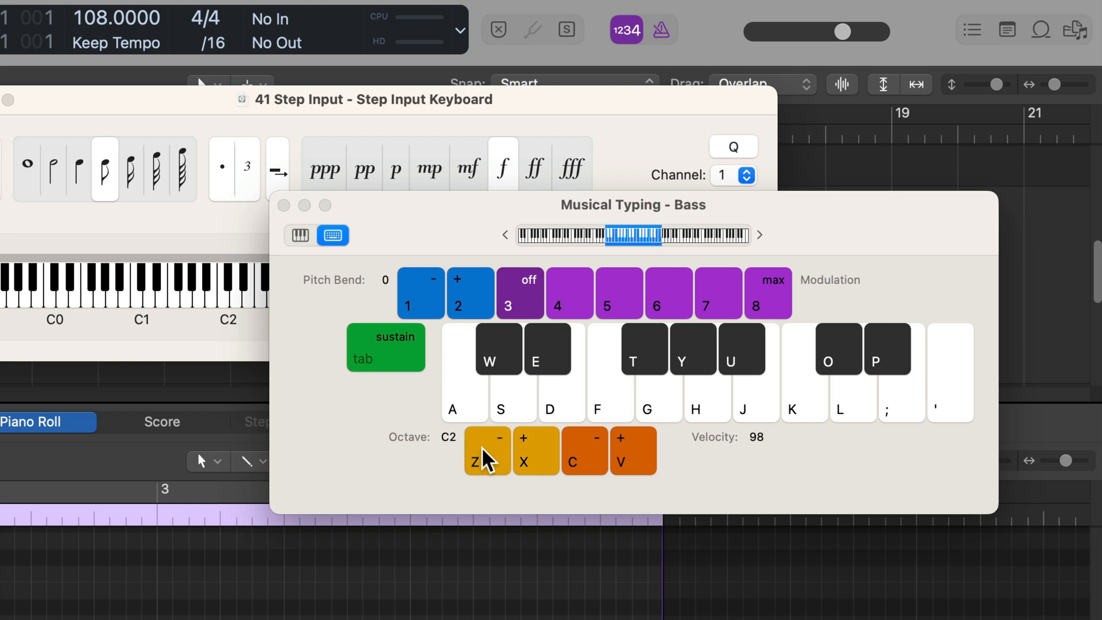
pyautogui.click(486, 444)
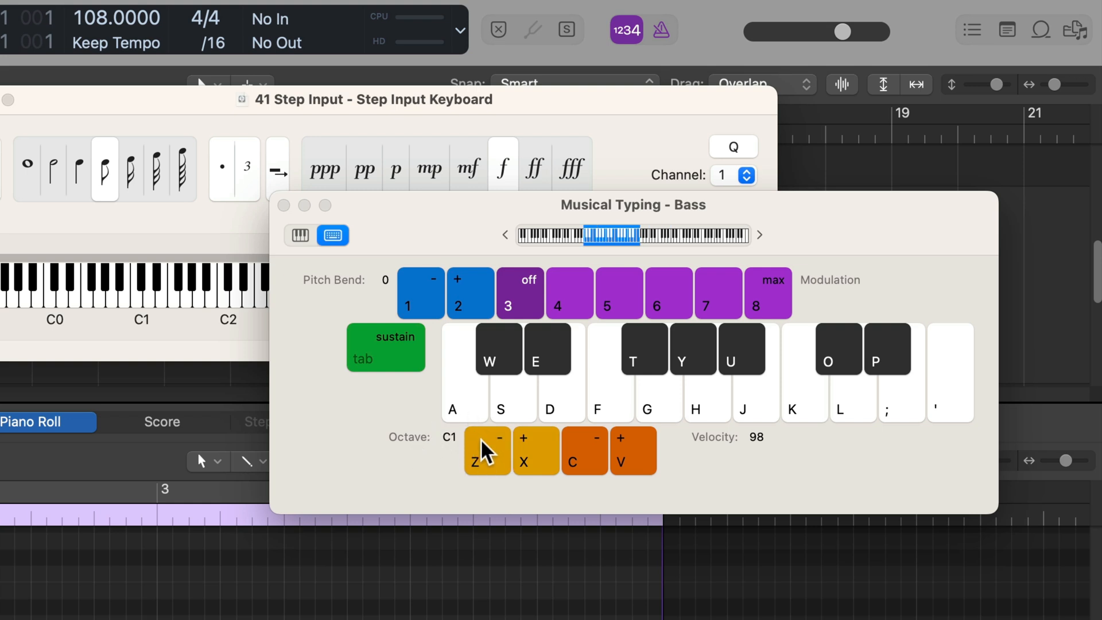
pyautogui.click(585, 451)
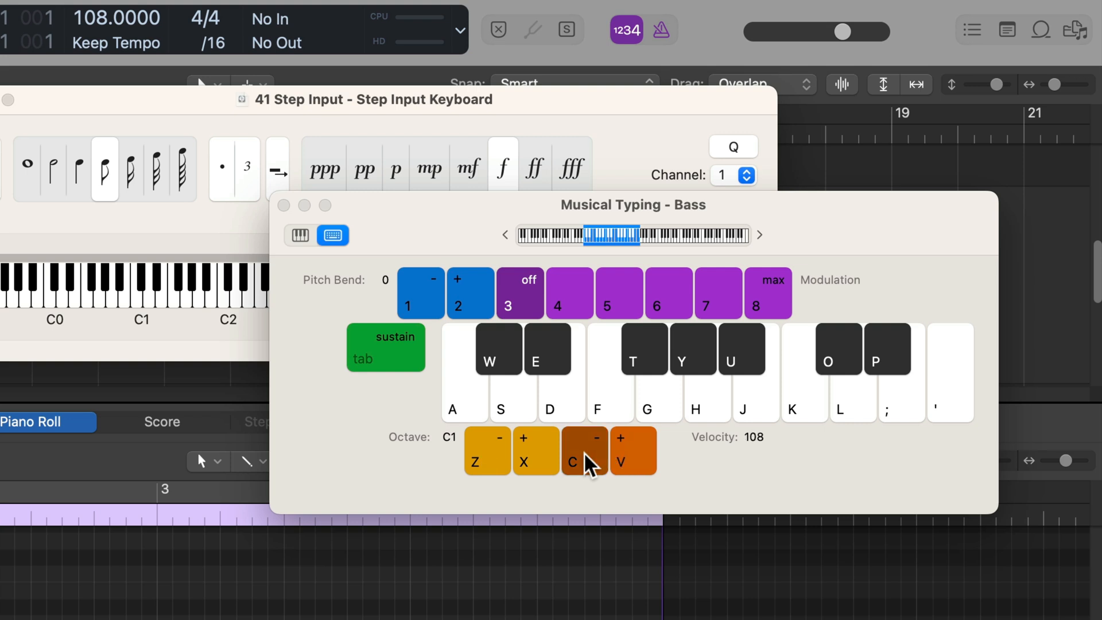
pyautogui.click(585, 449)
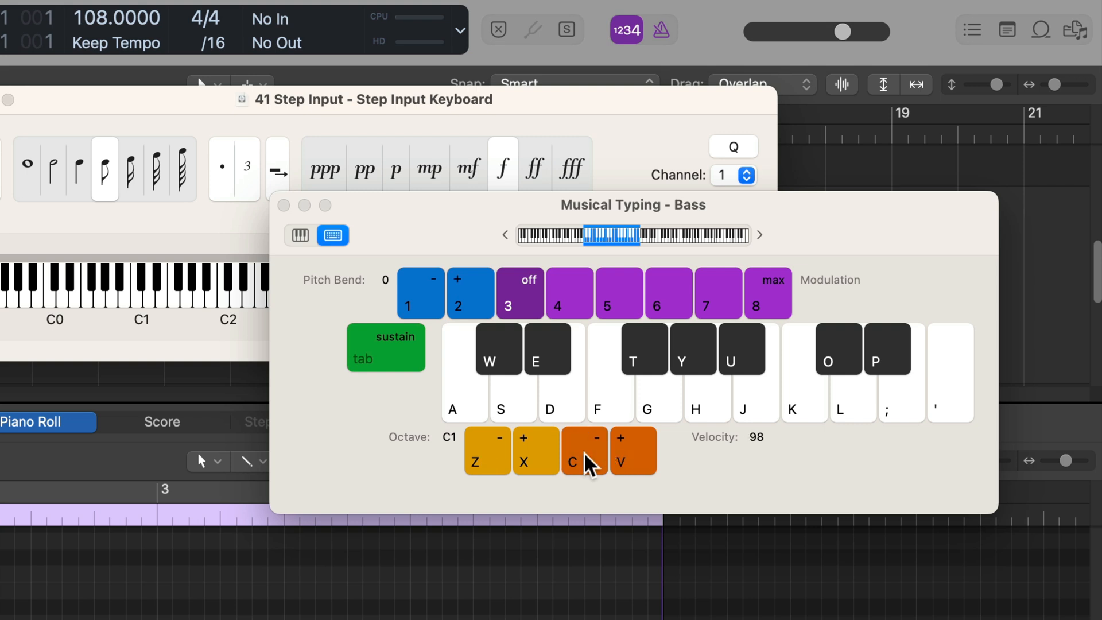
pyautogui.click(573, 449)
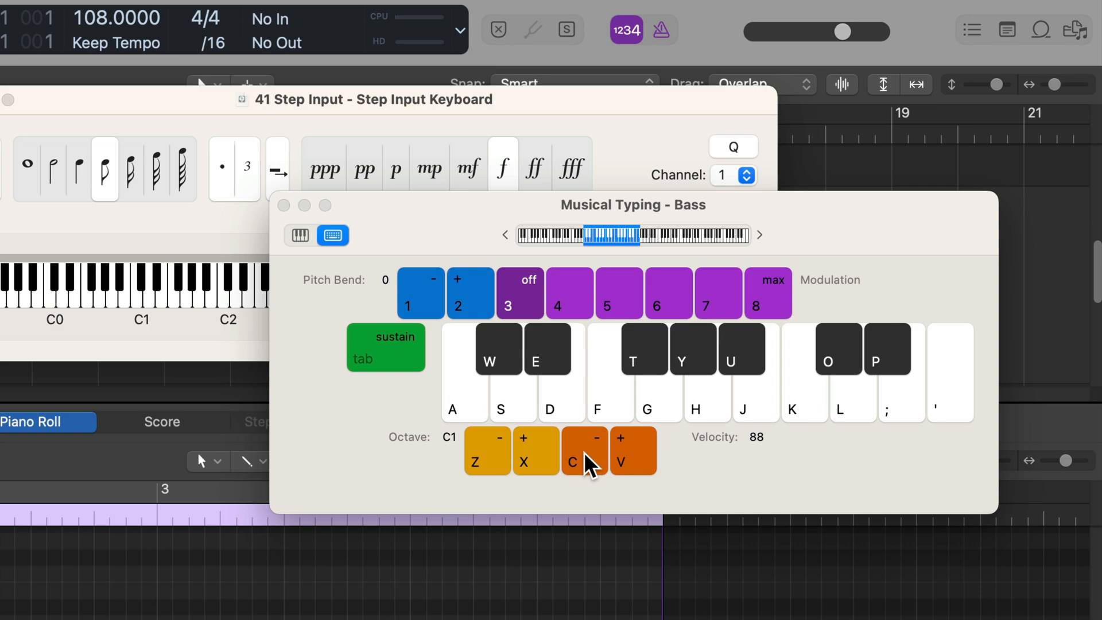
pyautogui.click(633, 451)
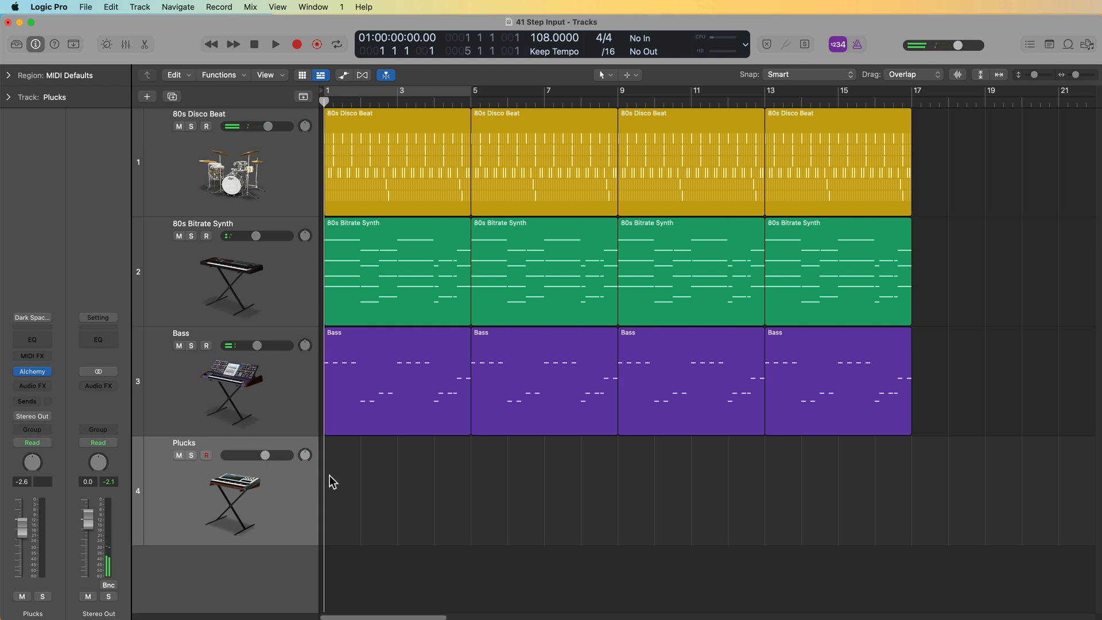
# Create a MIDI region on the Plucks track, fill it with notes and loop it through bar 17.
pyautogui.rightClick(333, 482)
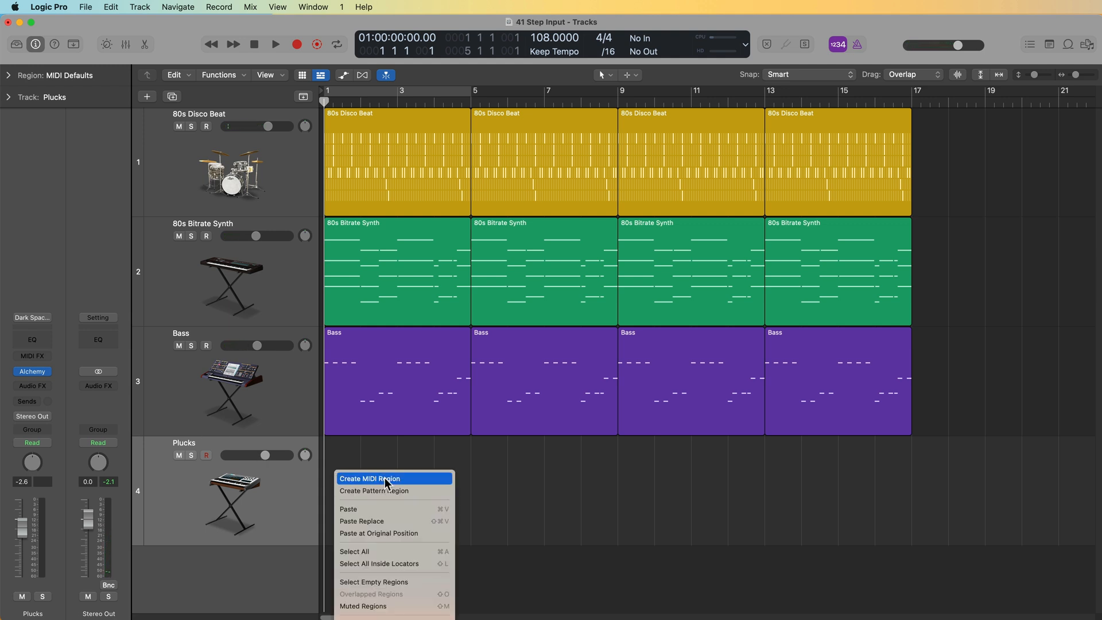
pyautogui.click(371, 479)
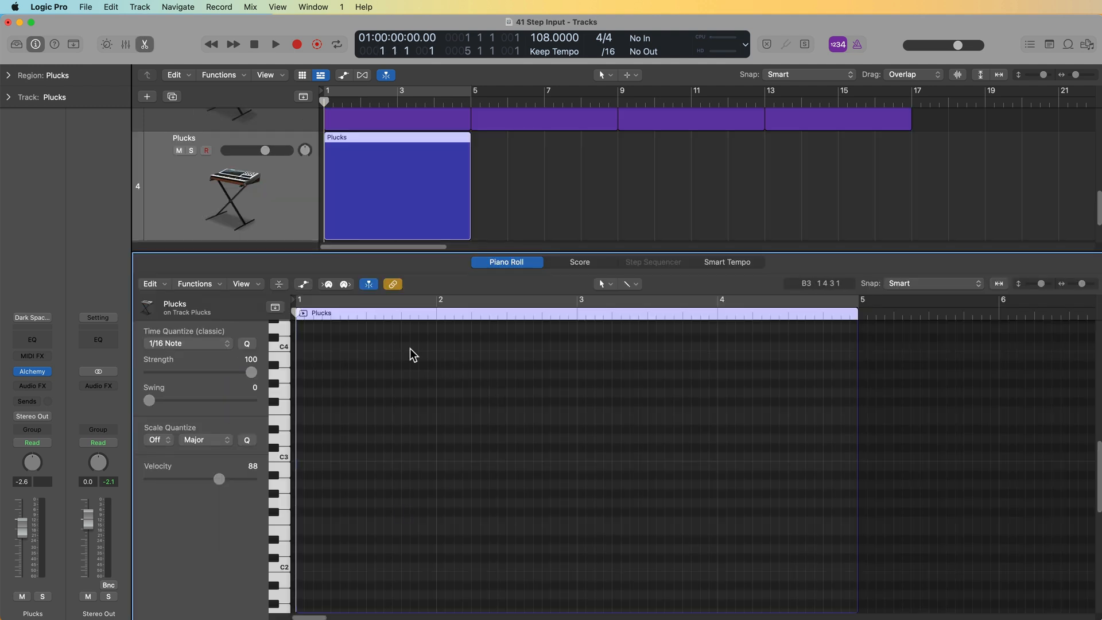
pyautogui.click(328, 284)
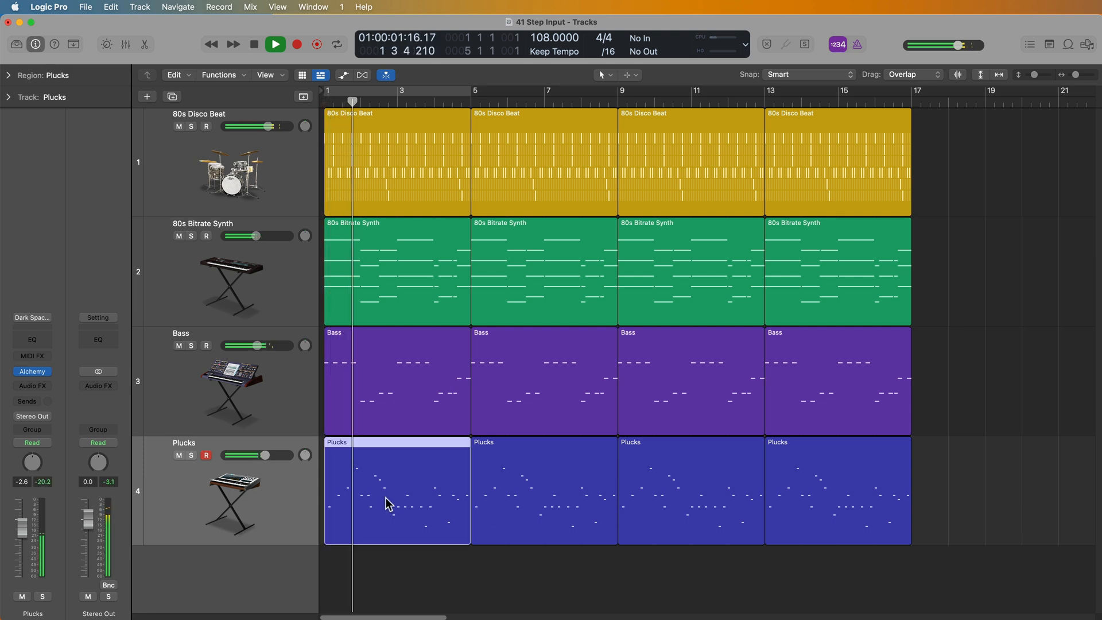
# Insert a Tape Delay on Plucks with its Note value set to 1/8 dotted.
pyautogui.doubleClick(389, 506)
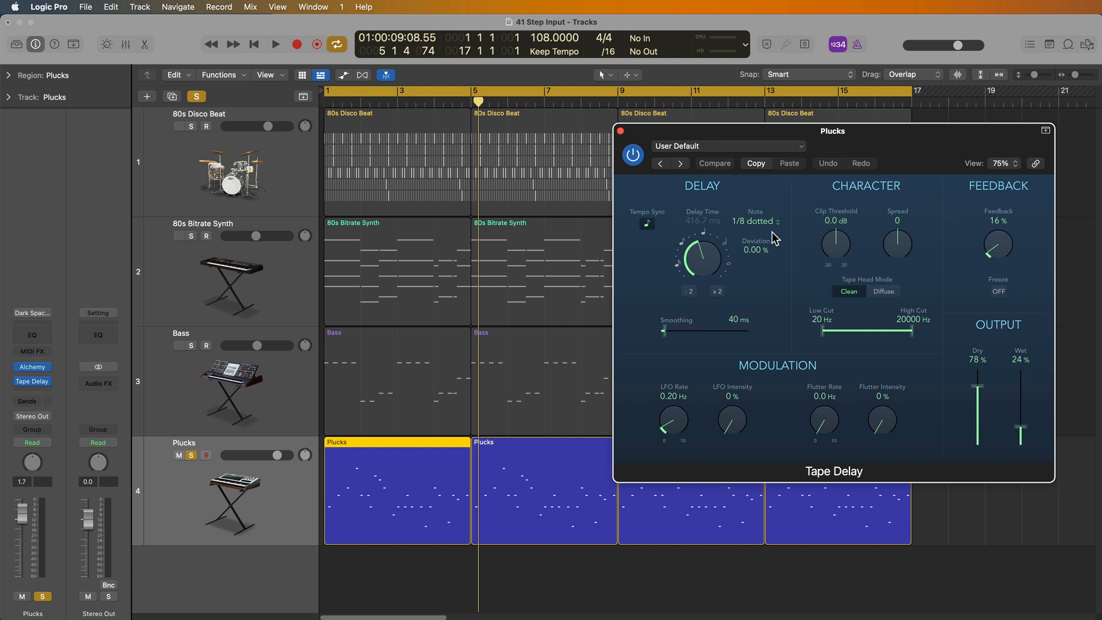
pyautogui.moveTo(780, 237)
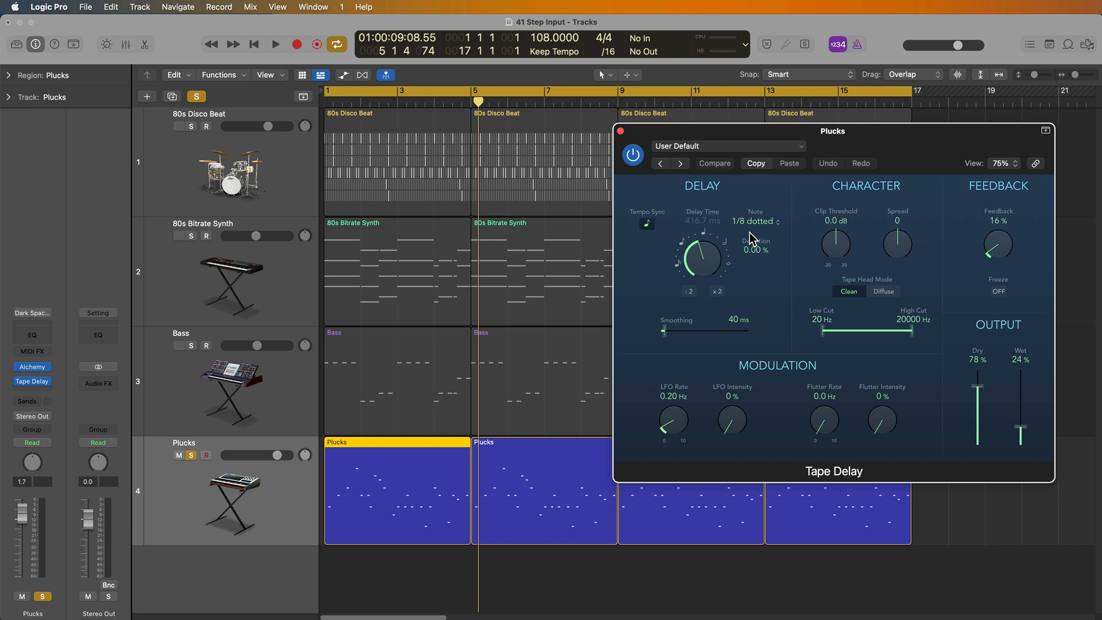
pyautogui.click(274, 43)
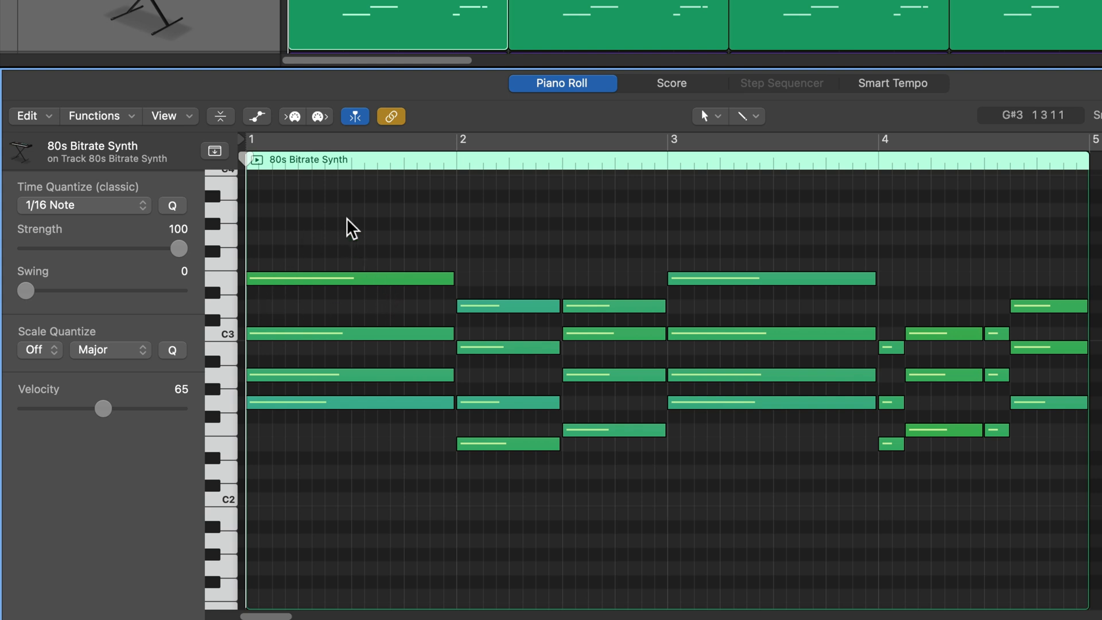
# Soften the first chord's top note to velocity 44 and raise its lowest note an octave above the chord.
pyautogui.click(293, 116)
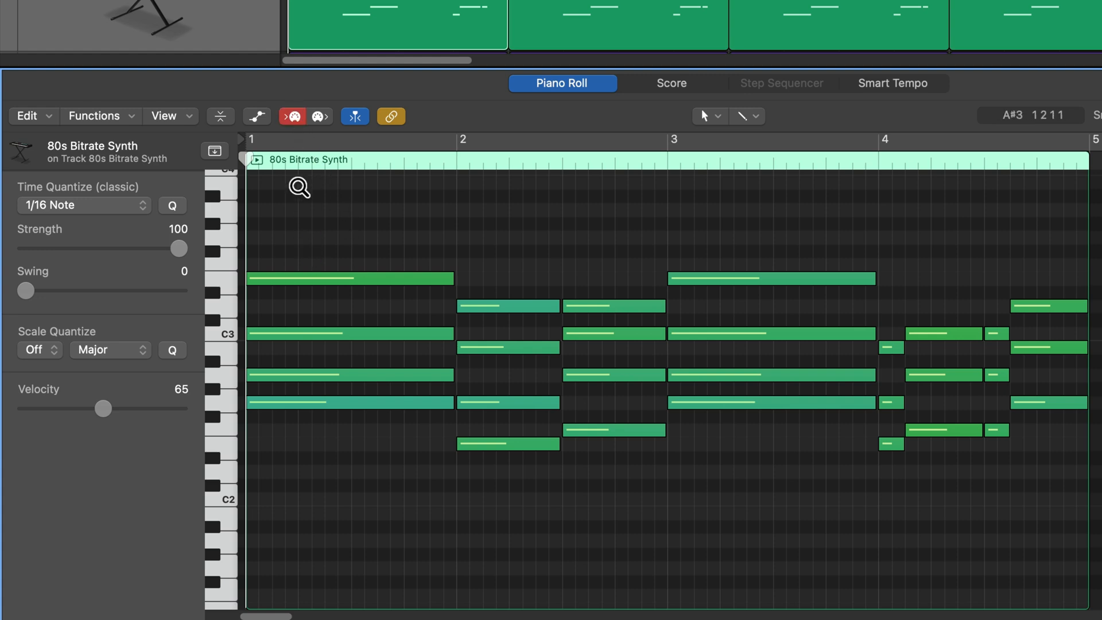
pyautogui.click(293, 115)
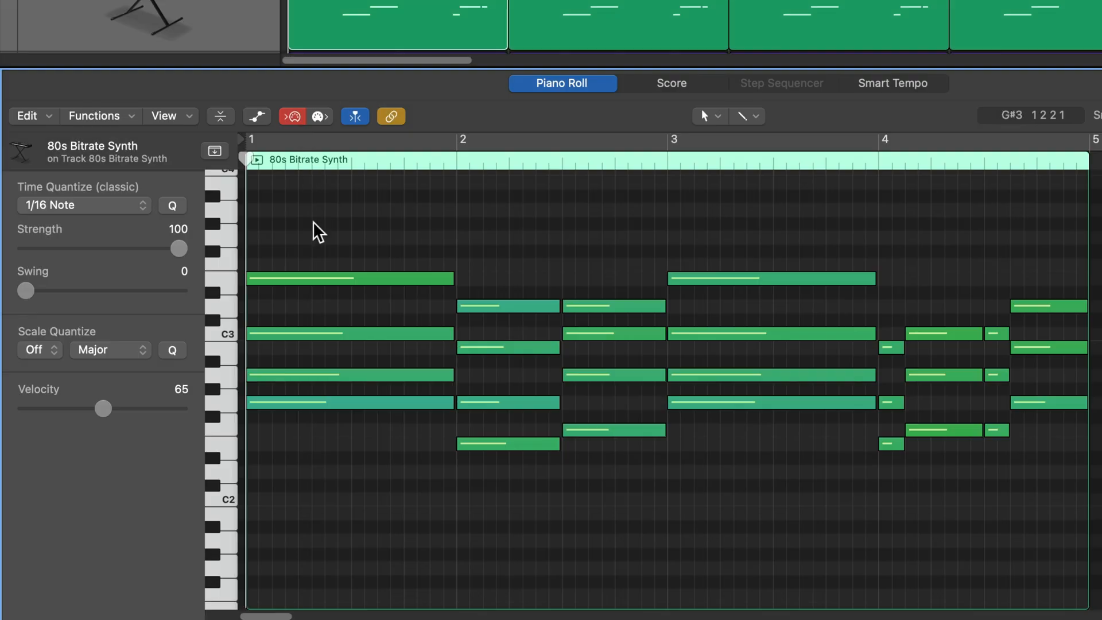
pyautogui.click(349, 278)
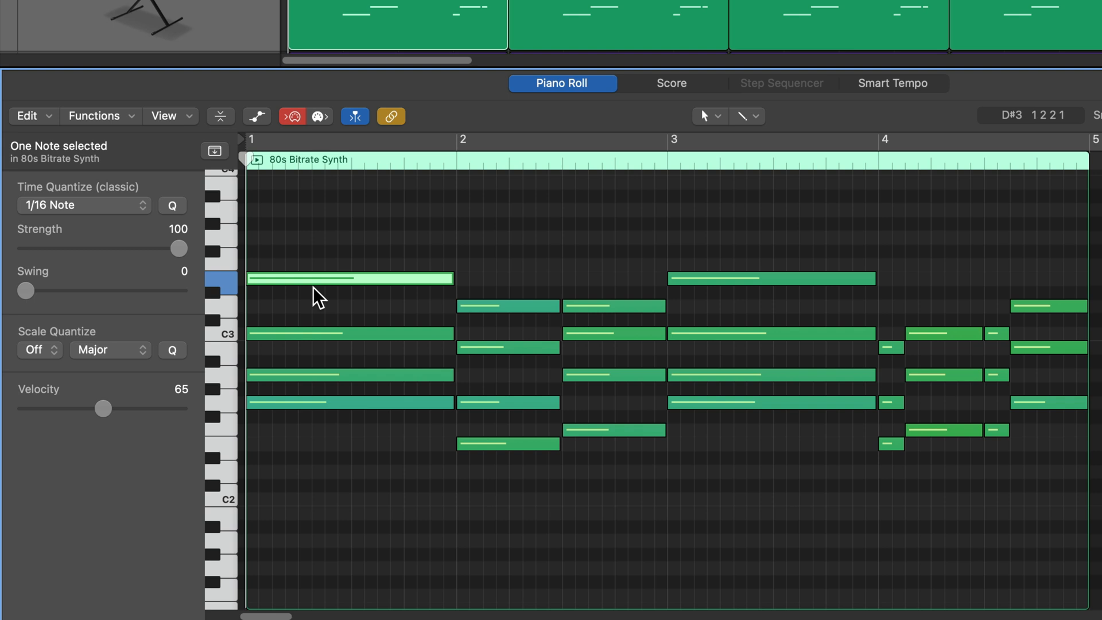
pyautogui.moveTo(103, 408); pyautogui.dragTo(62, 408)
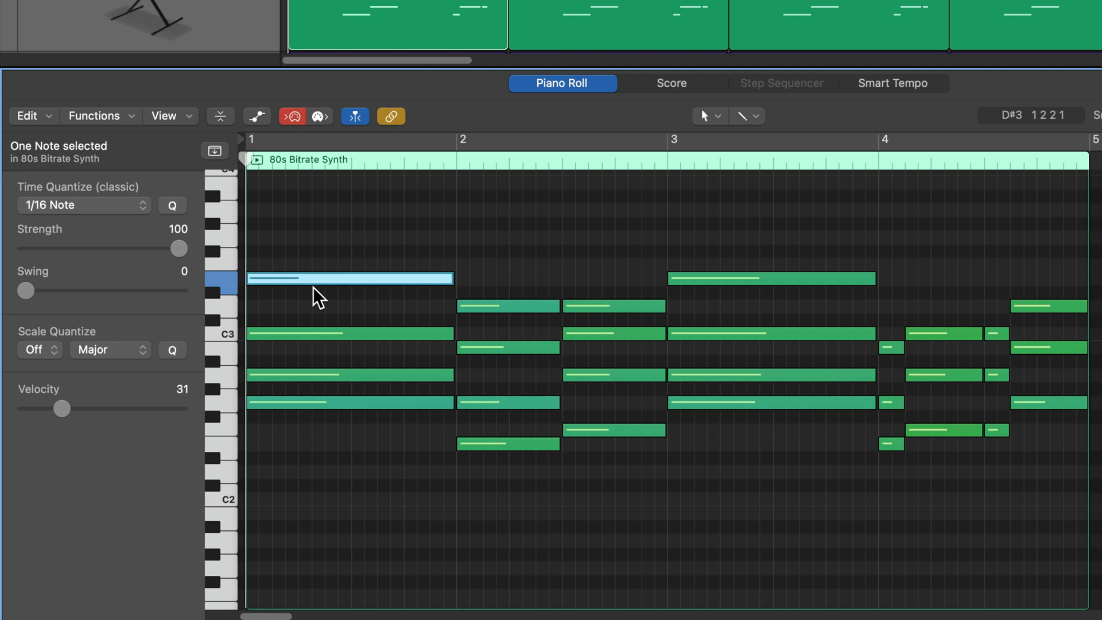
pyautogui.moveTo(57, 408); pyautogui.dragTo(69, 408)
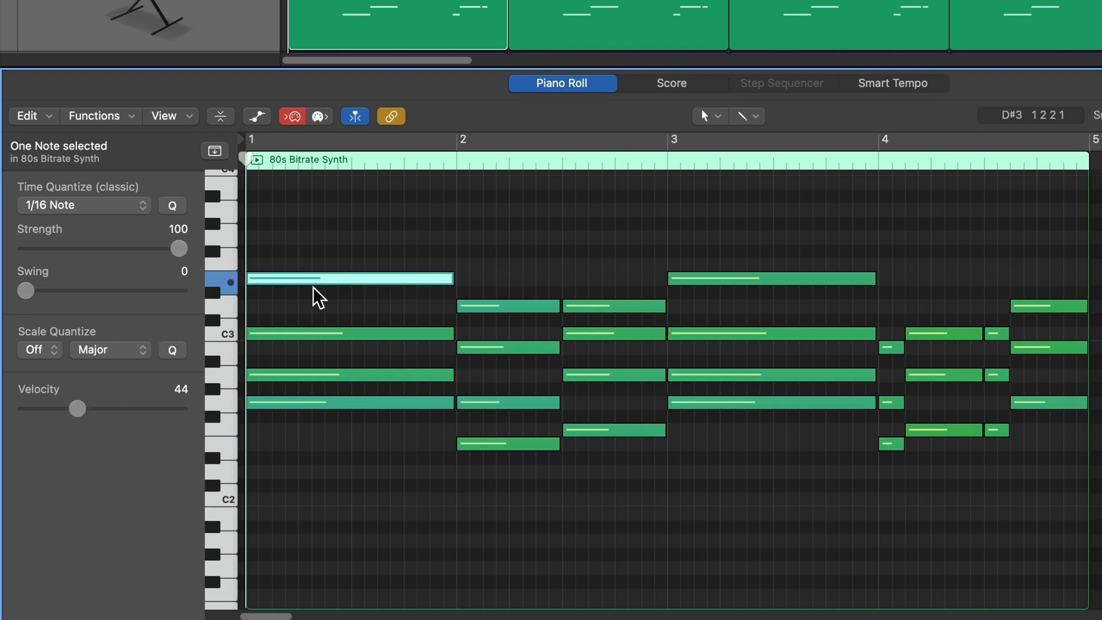
pyautogui.moveTo(76, 408); pyautogui.dragTo(97, 408)
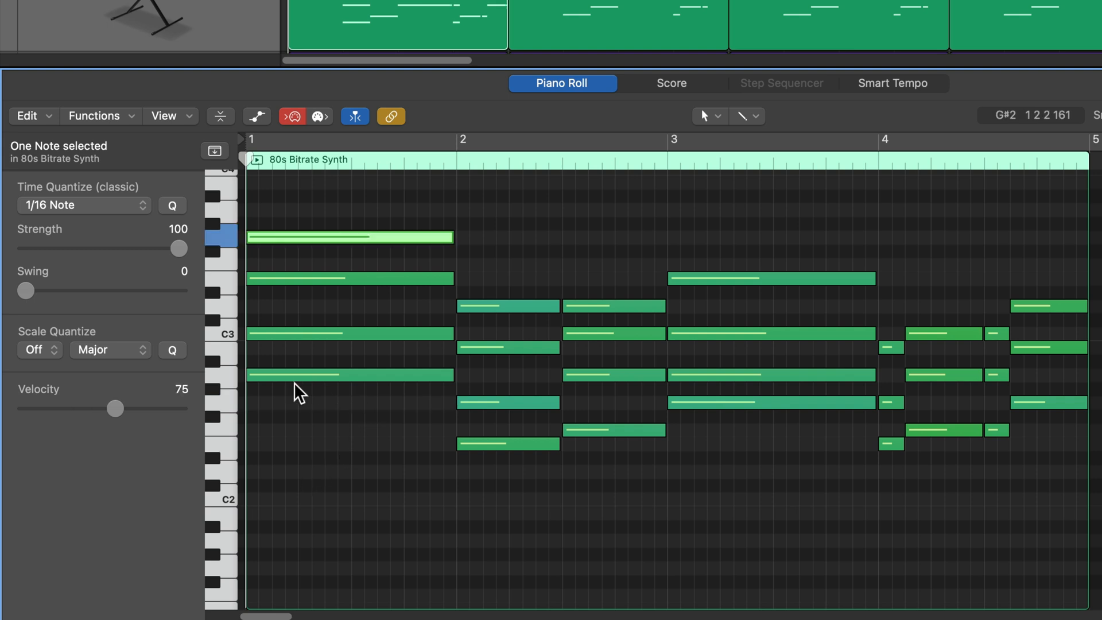
pyautogui.moveTo(378, 481)
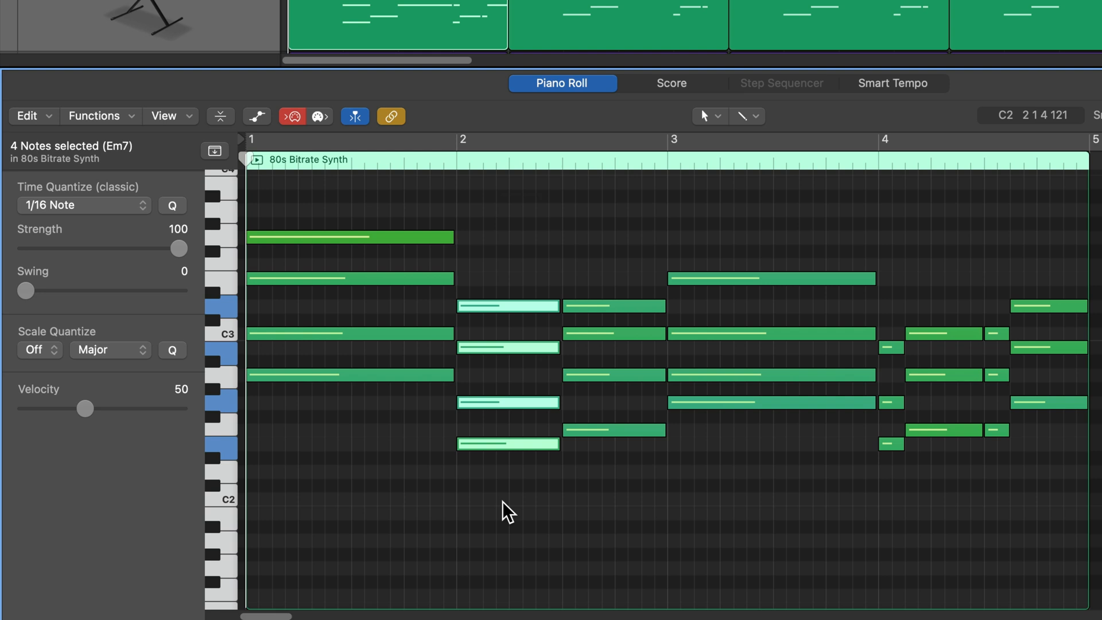
# Select then deselect the bar 2 Em7 chord notes and leave MIDI In keyboard entry switched on.
pyautogui.click(395, 519)
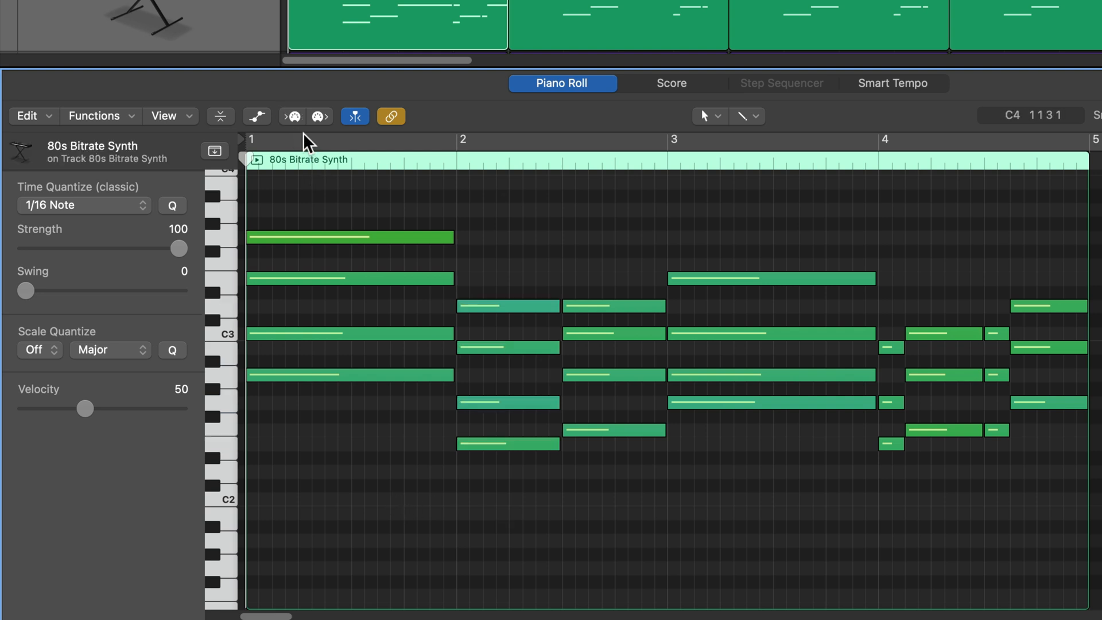
pyautogui.click(290, 116)
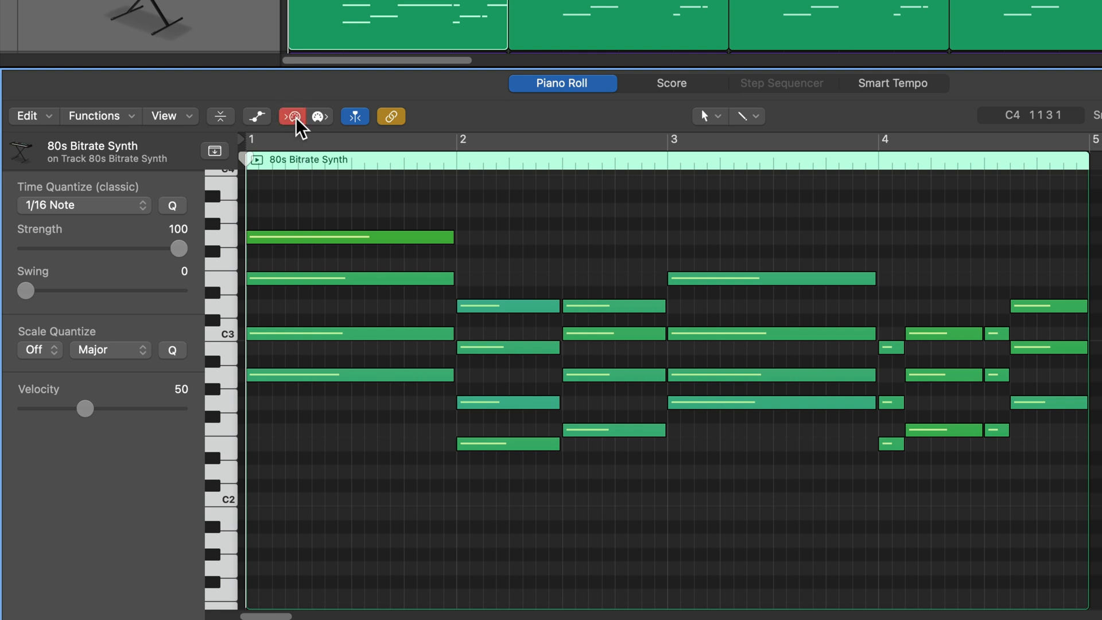
pyautogui.click(292, 117)
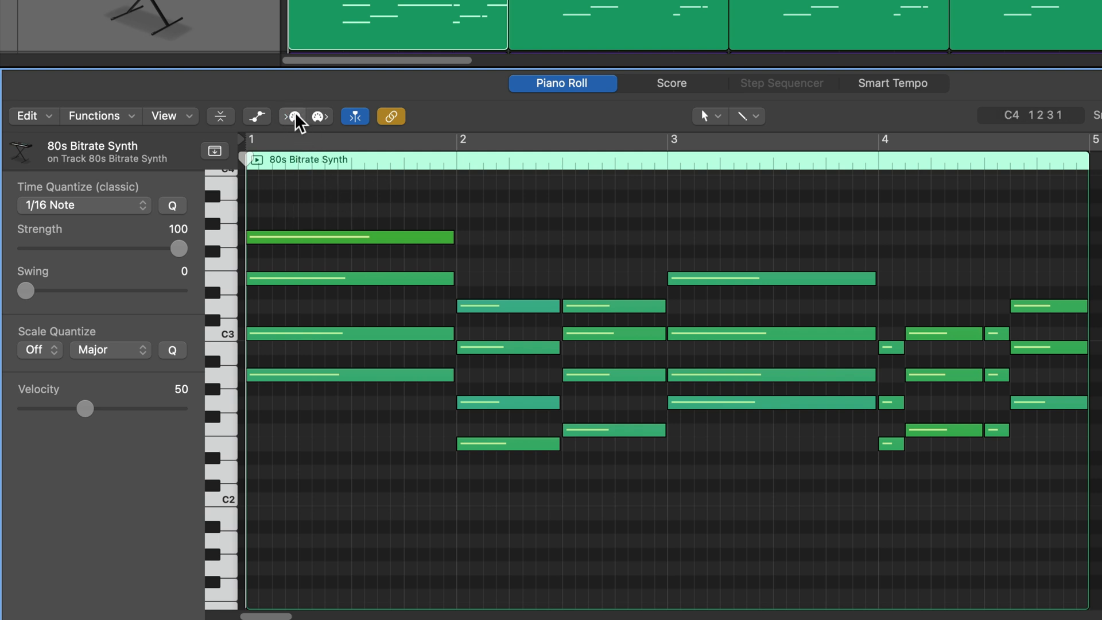
pyautogui.click(296, 116)
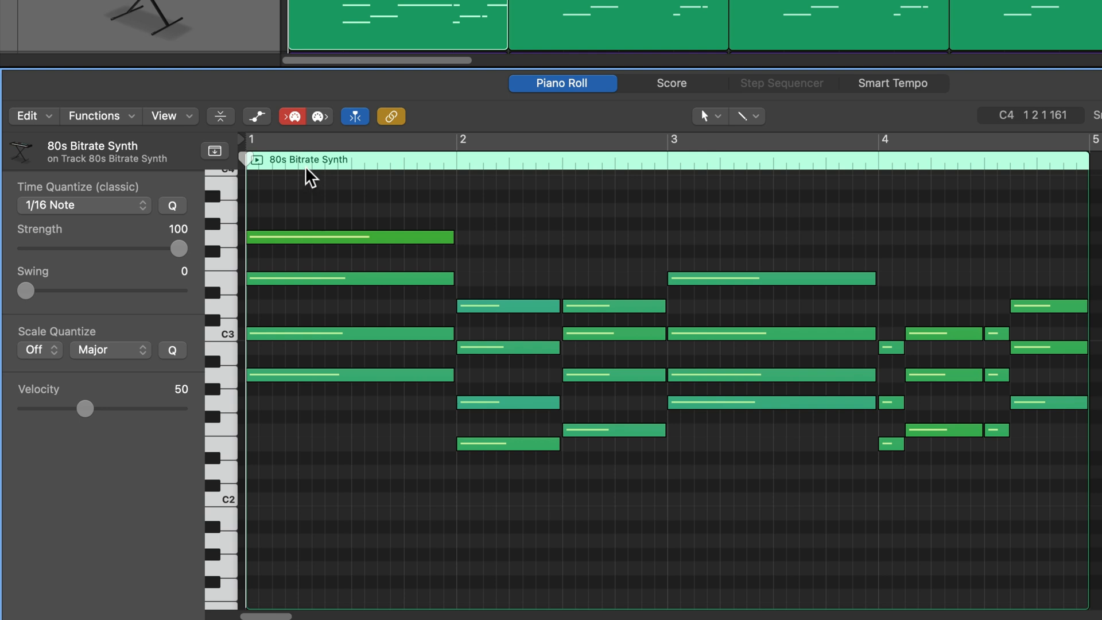